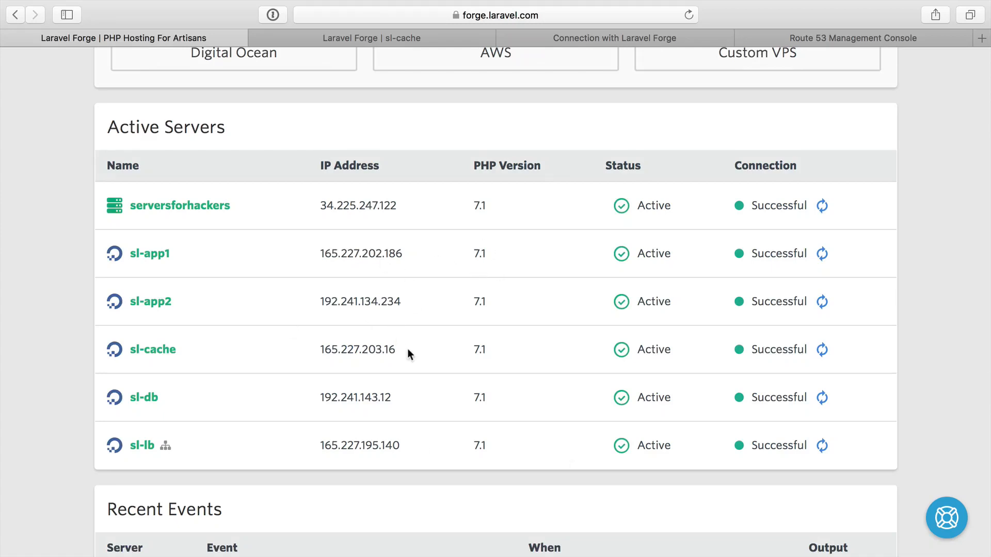
{"action": "mouse_move", "coordinate": [174, 298]}
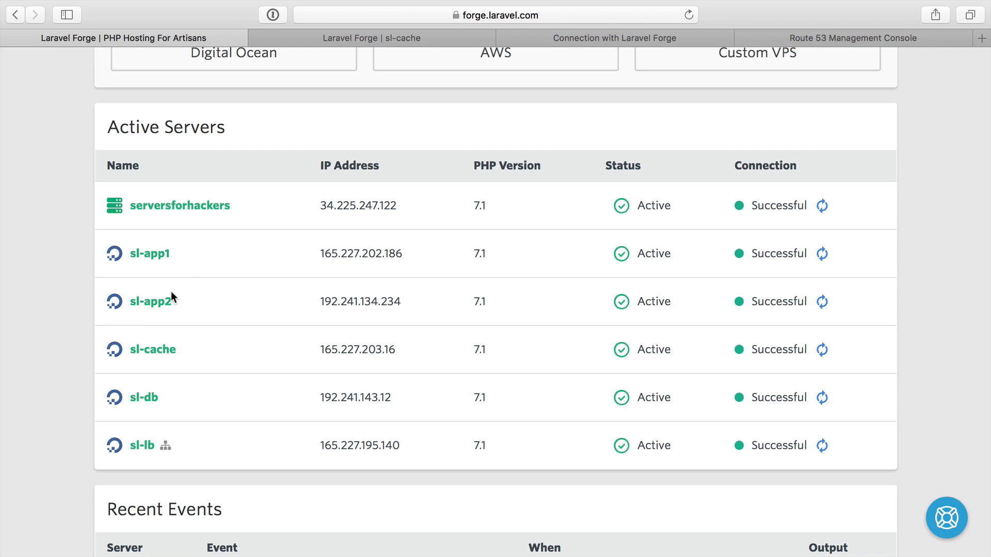
{"action": "mouse_move", "coordinate": [152, 350]}
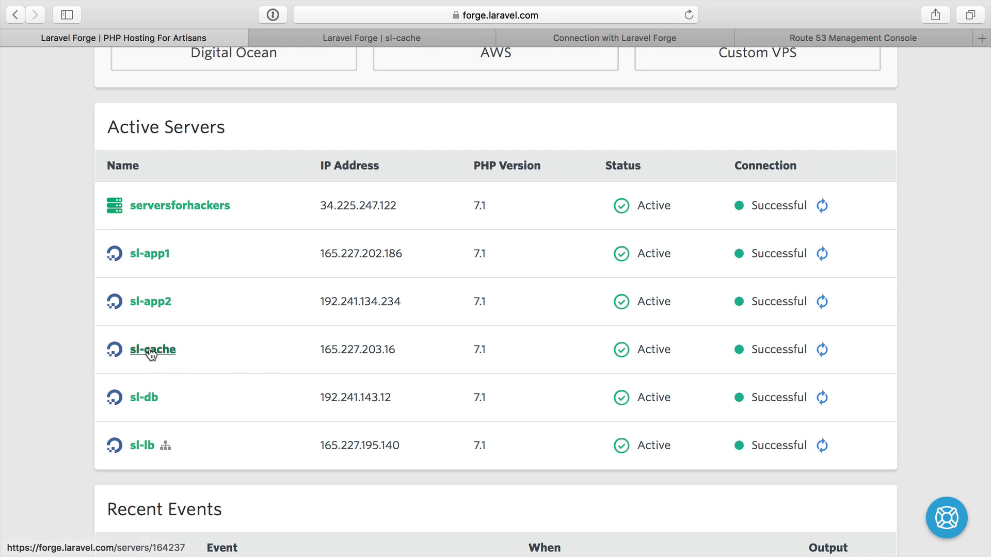
{"action": "mouse_move", "coordinate": [139, 429]}
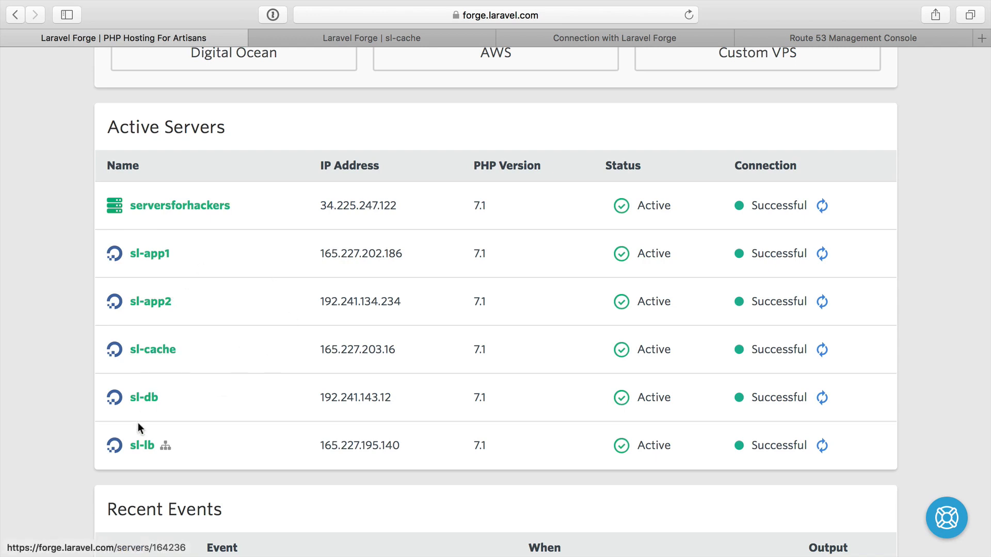
- On the sl-lb server, create a site with root domain forge.scalinglaravel.com
{"action": "left_click", "coordinate": [143, 446]}
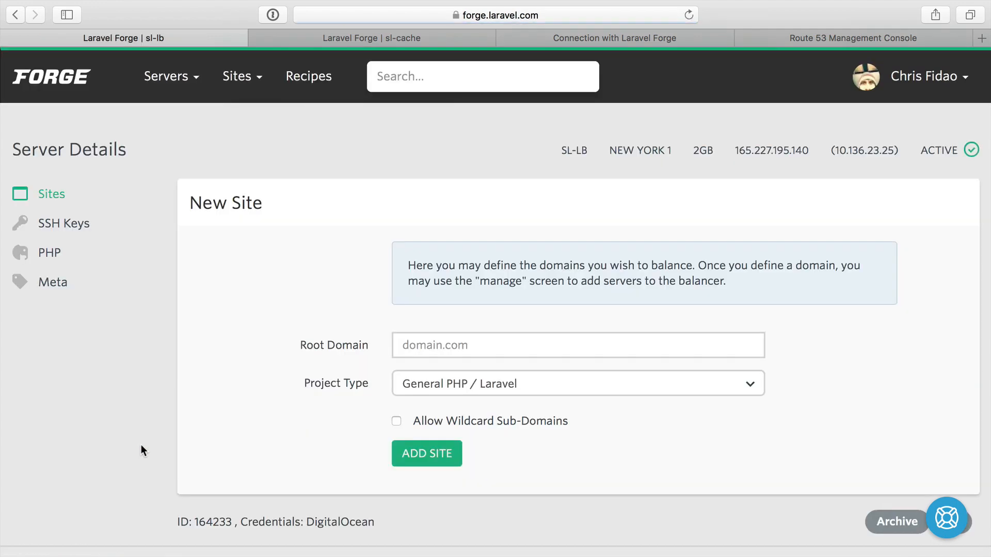
{"action": "scroll", "scroll_direction": "down", "scroll_amount": 3}
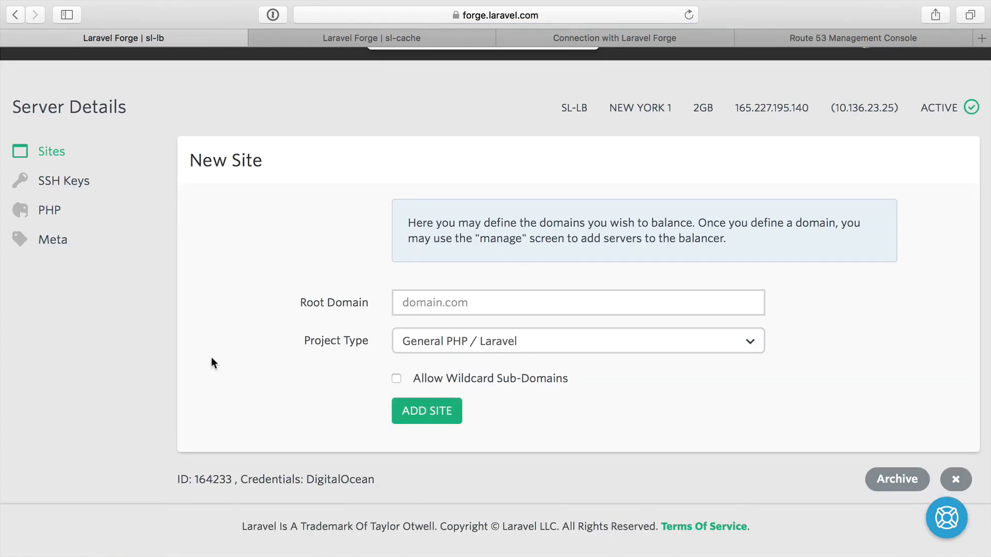
{"action": "mouse_move", "coordinate": [226, 350]}
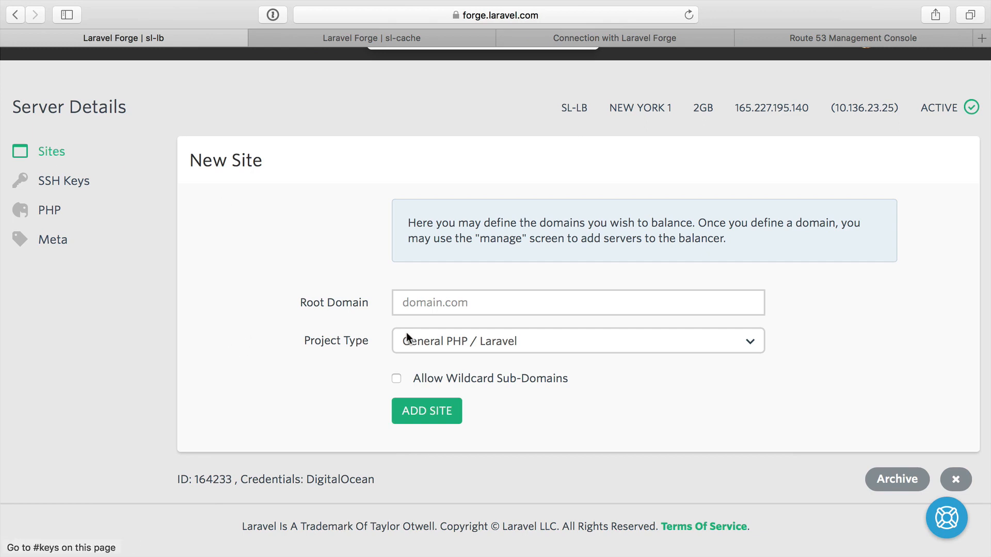
{"action": "type", "text": "forge.scalinglaravel.com"}
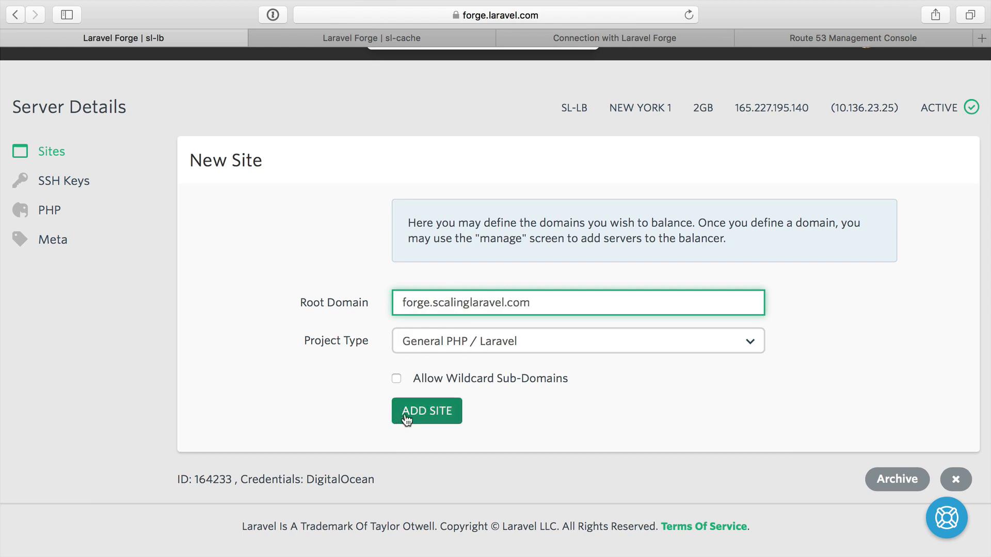
{"action": "left_click", "coordinate": [427, 411]}
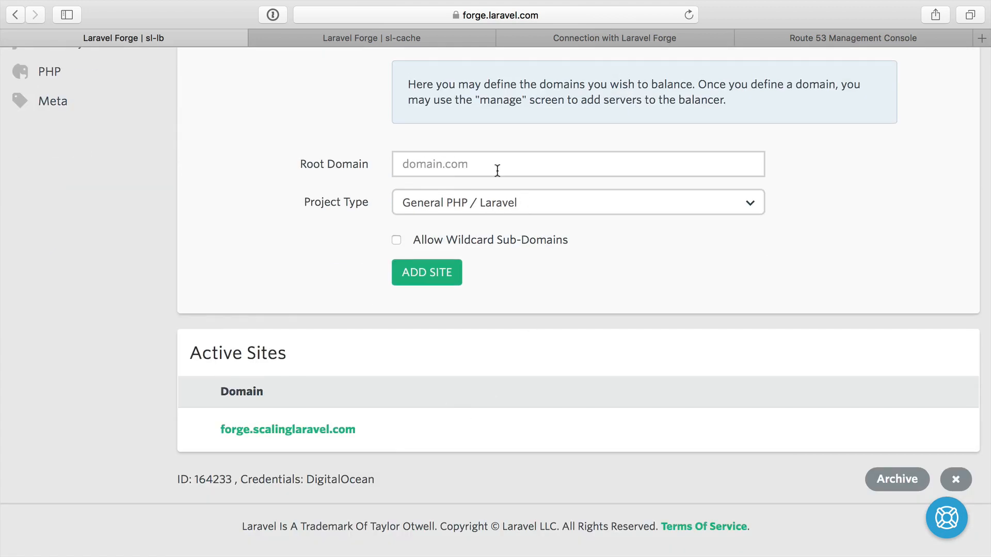
{"action": "mouse_move", "coordinate": [502, 254]}
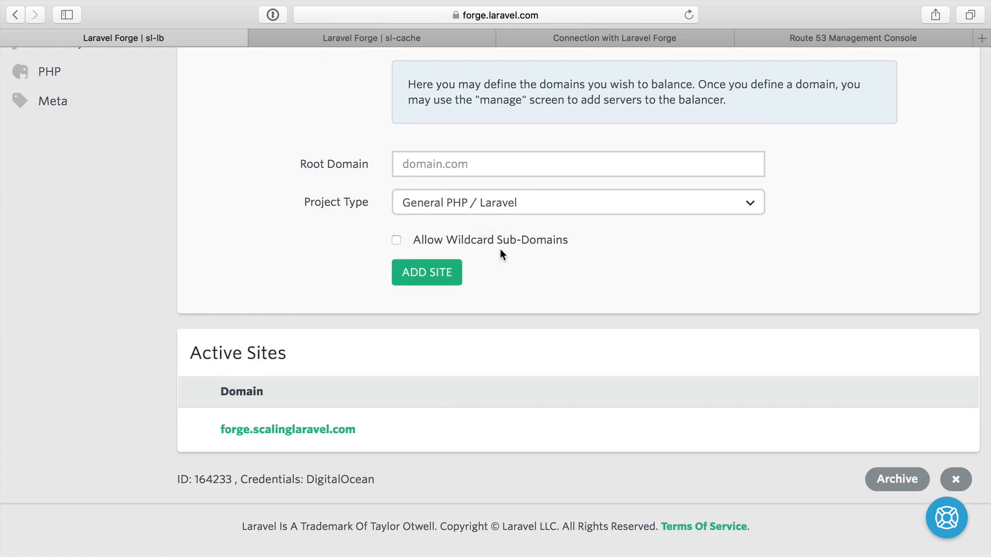
{"action": "mouse_move", "coordinate": [287, 430]}
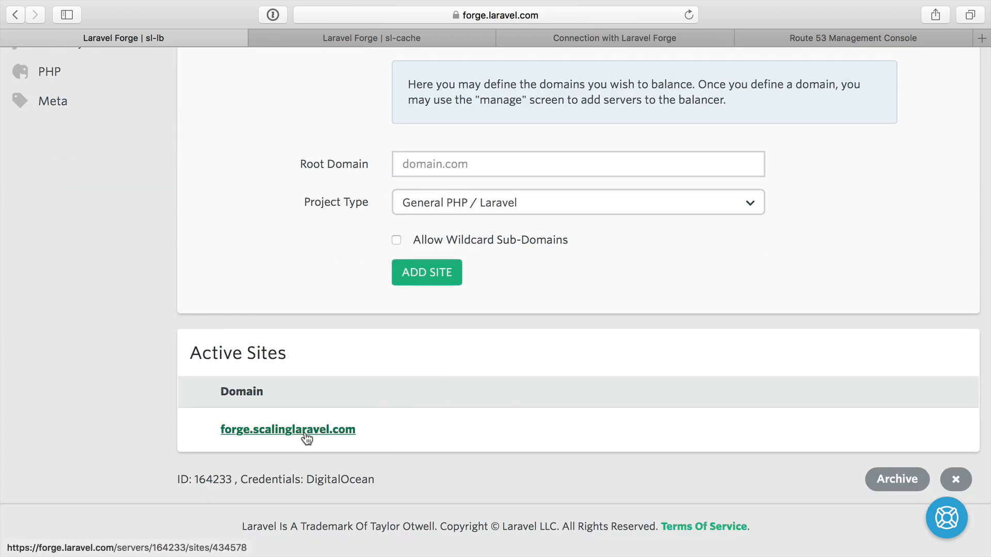
- Open the forge.scalinglaravel.com site on sl-lb and review the servers available for balancing
{"action": "left_click", "coordinate": [287, 430]}
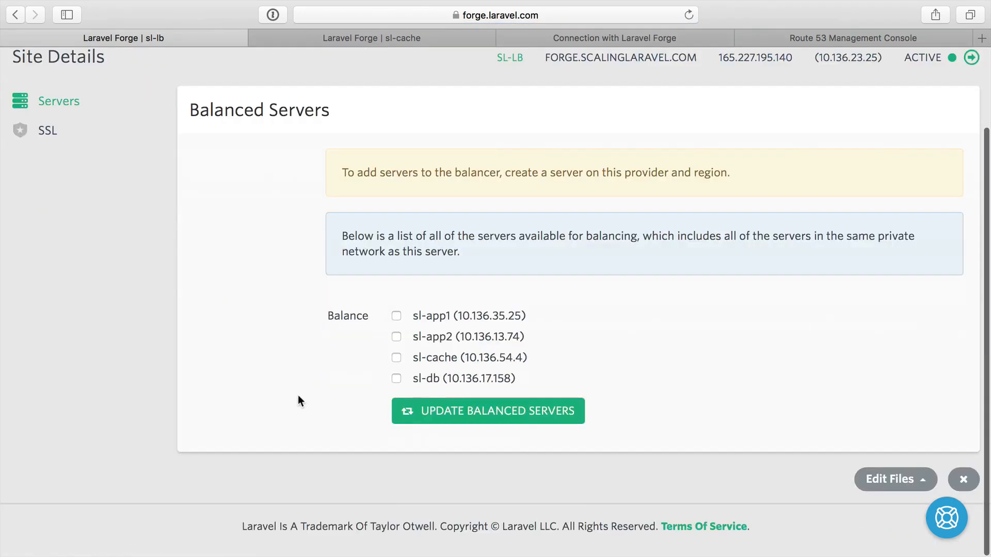
{"action": "mouse_move", "coordinate": [558, 288]}
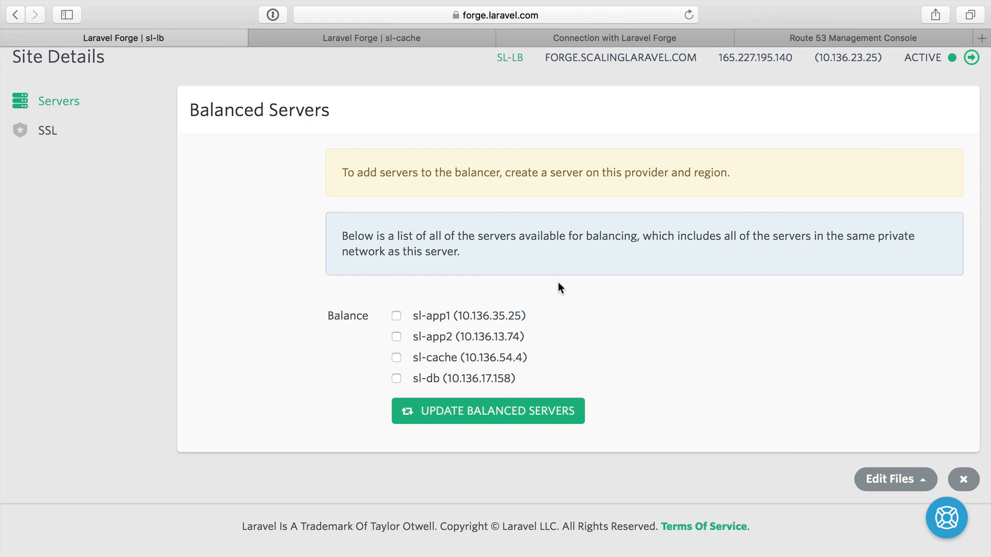
{"action": "mouse_move", "coordinate": [484, 319]}
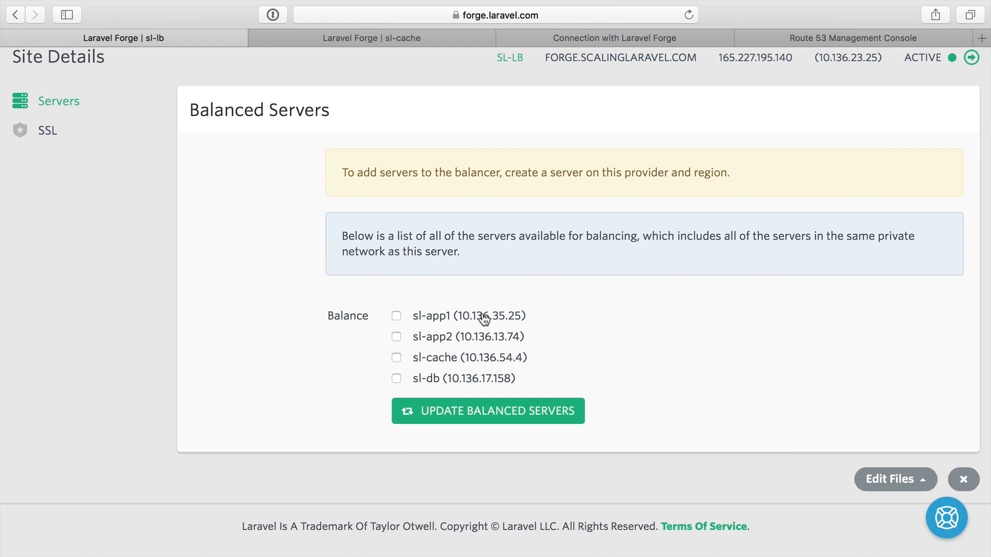
{"action": "mouse_move", "coordinate": [467, 364]}
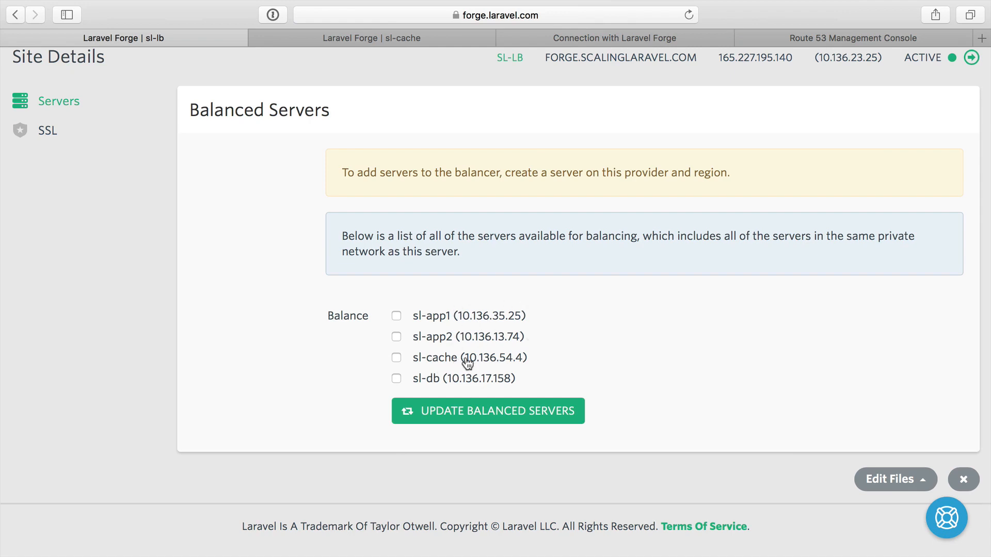
{"action": "left_click", "coordinate": [171, 76]}
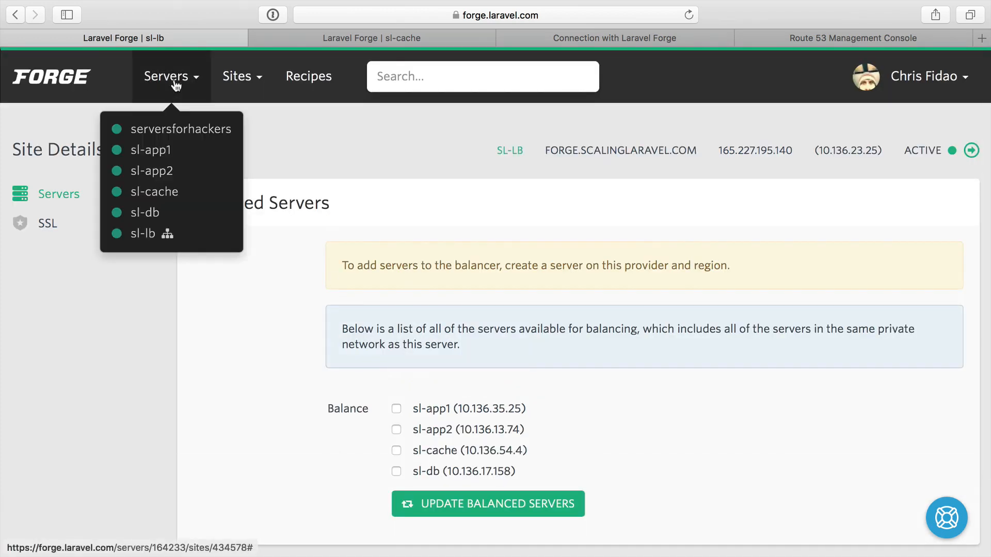
{"action": "mouse_move", "coordinate": [181, 129]}
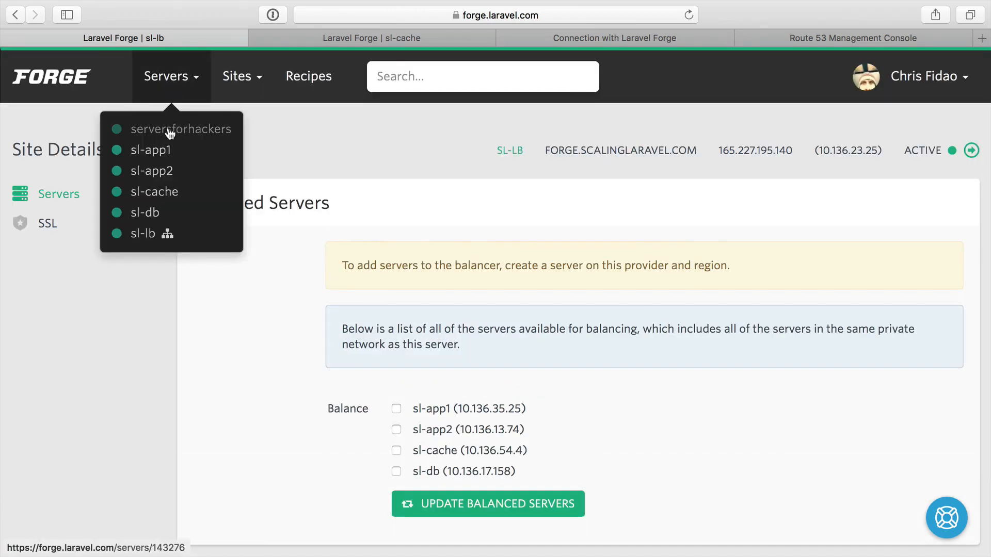
{"action": "mouse_move", "coordinate": [161, 129]}
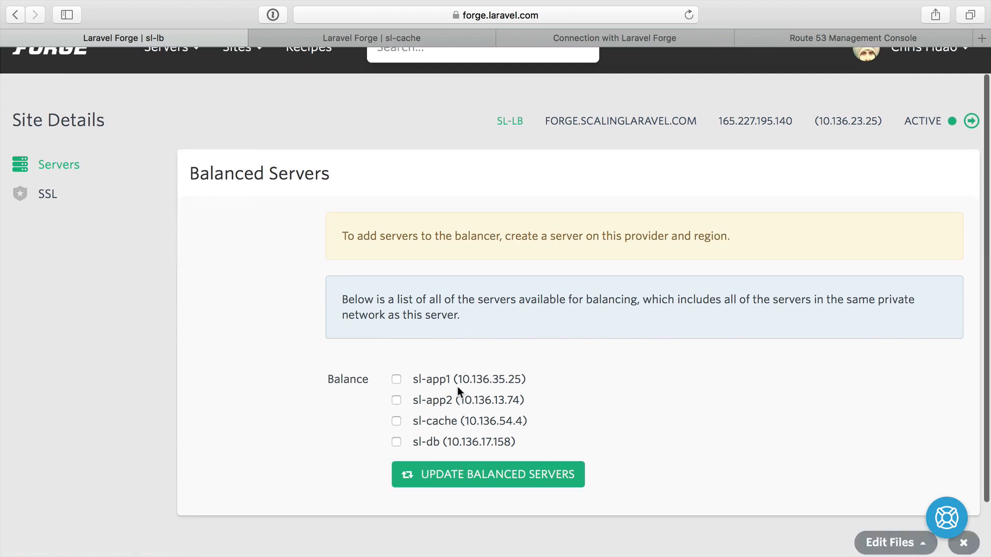
{"action": "mouse_move", "coordinate": [502, 378]}
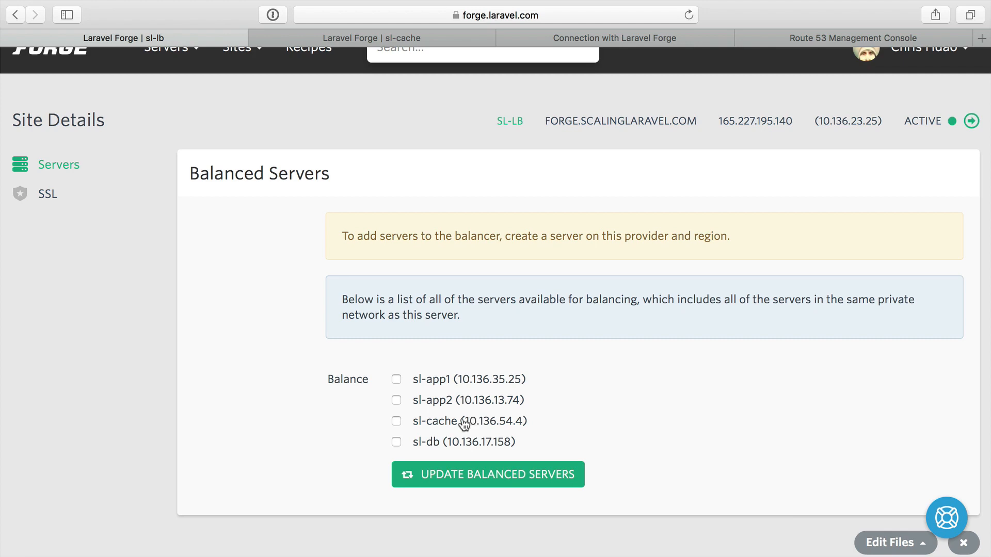
{"action": "mouse_move", "coordinate": [450, 397]}
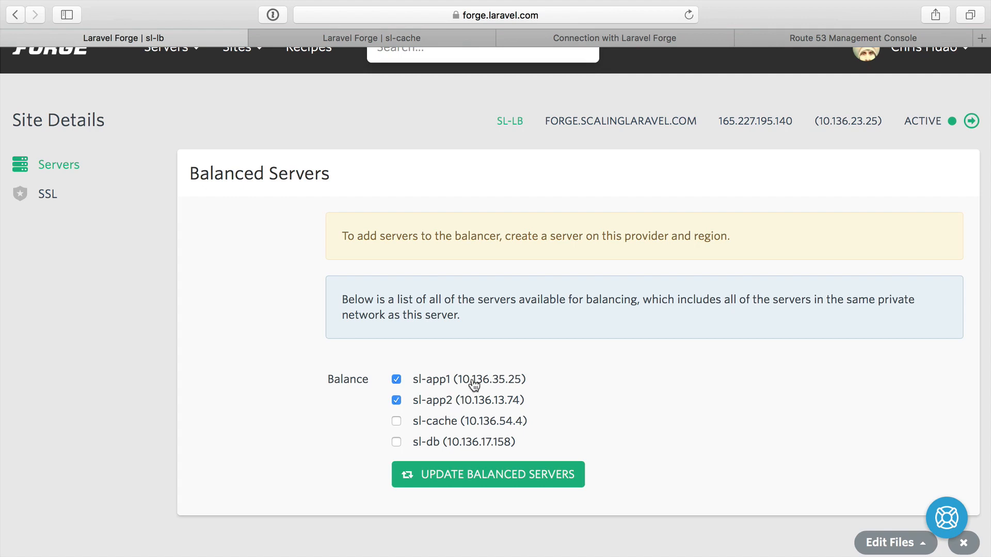
{"action": "mouse_move", "coordinate": [424, 242]}
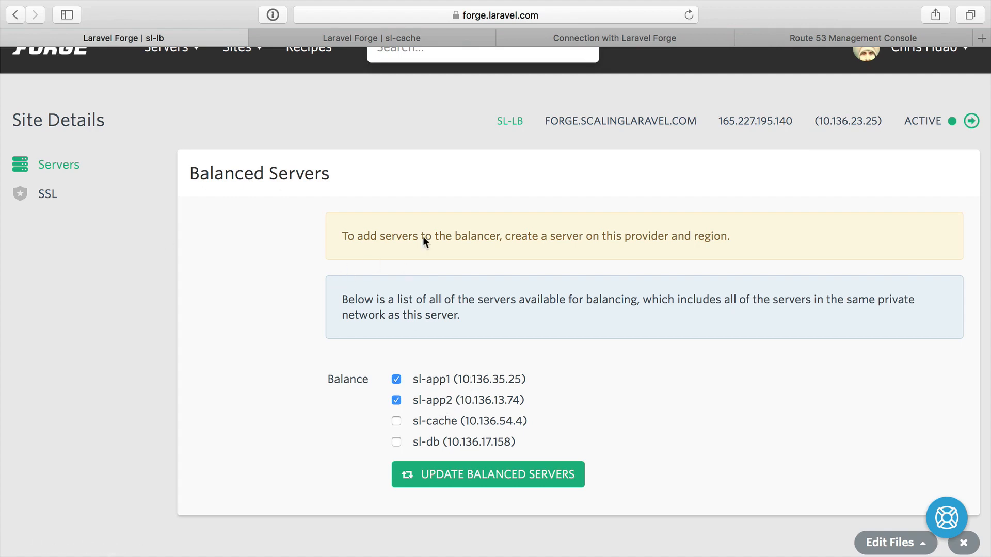
{"action": "mouse_move", "coordinate": [402, 376]}
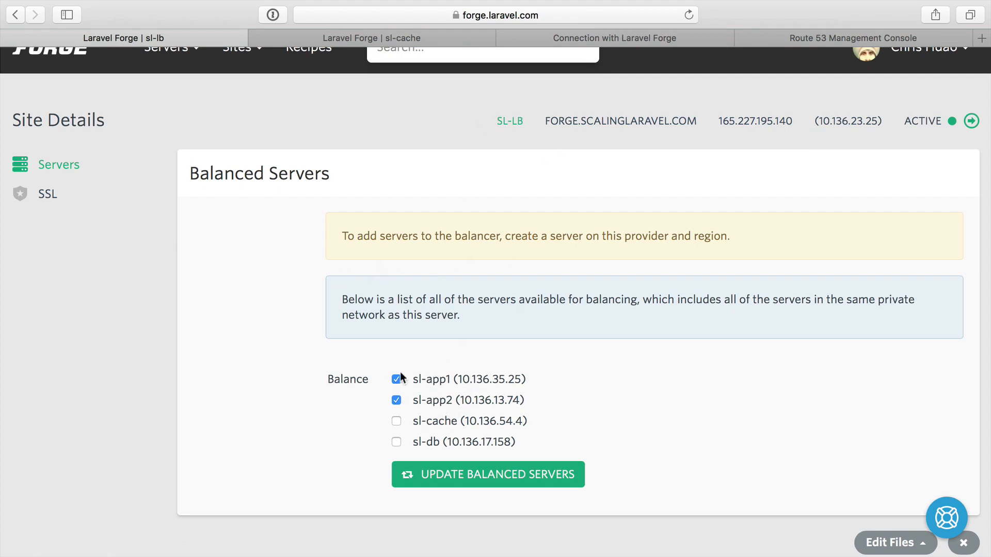
{"action": "mouse_move", "coordinate": [399, 384]}
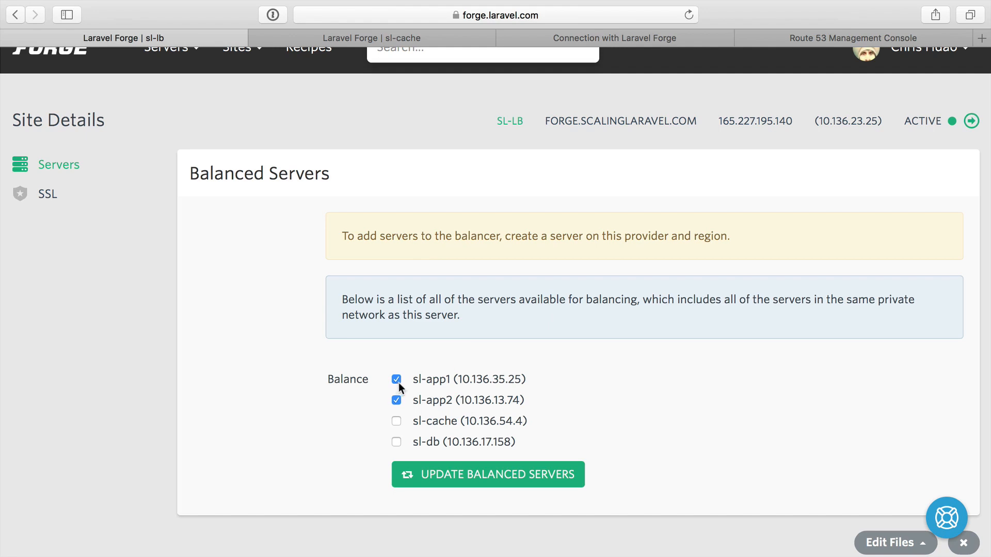
{"action": "mouse_move", "coordinate": [363, 339]}
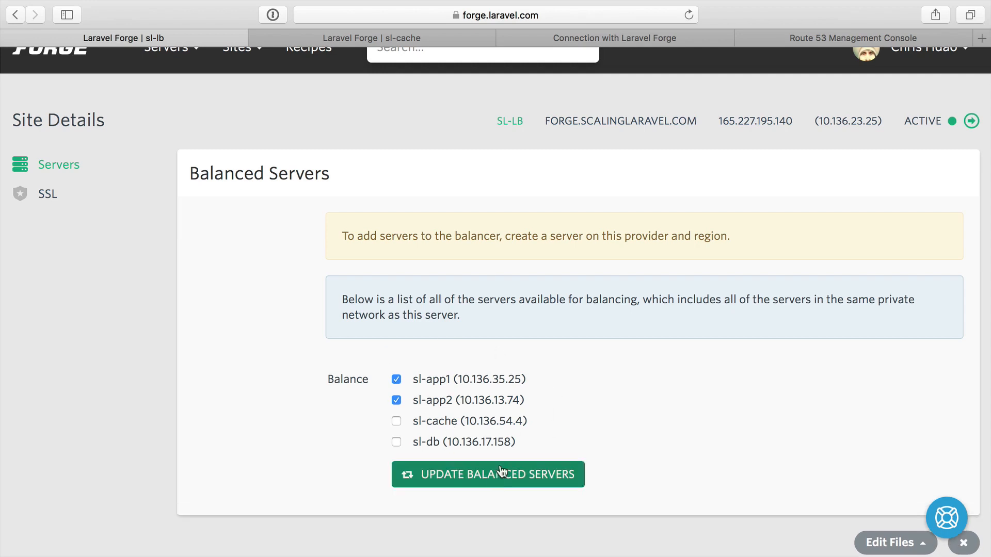
{"action": "mouse_move", "coordinate": [473, 380]}
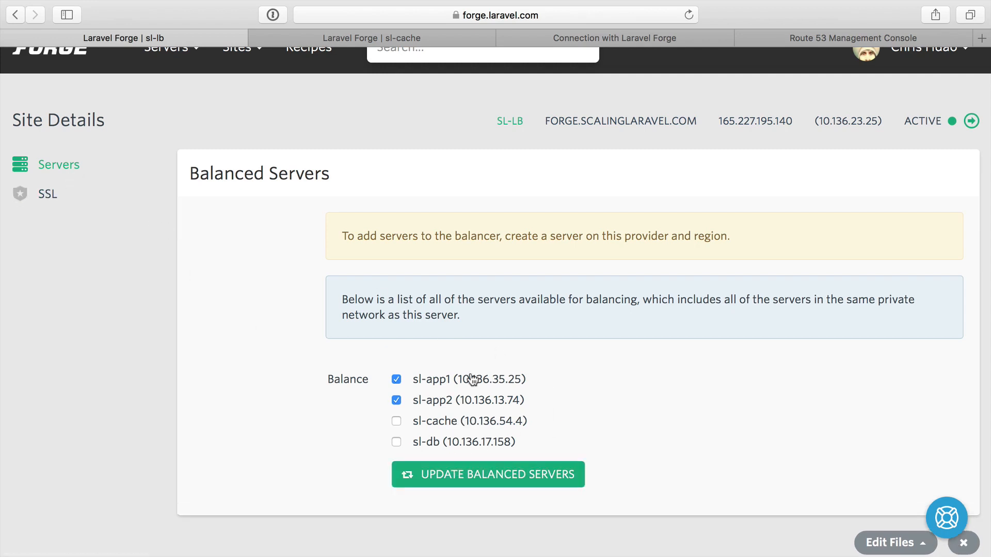
{"action": "left_click", "coordinate": [47, 194]}
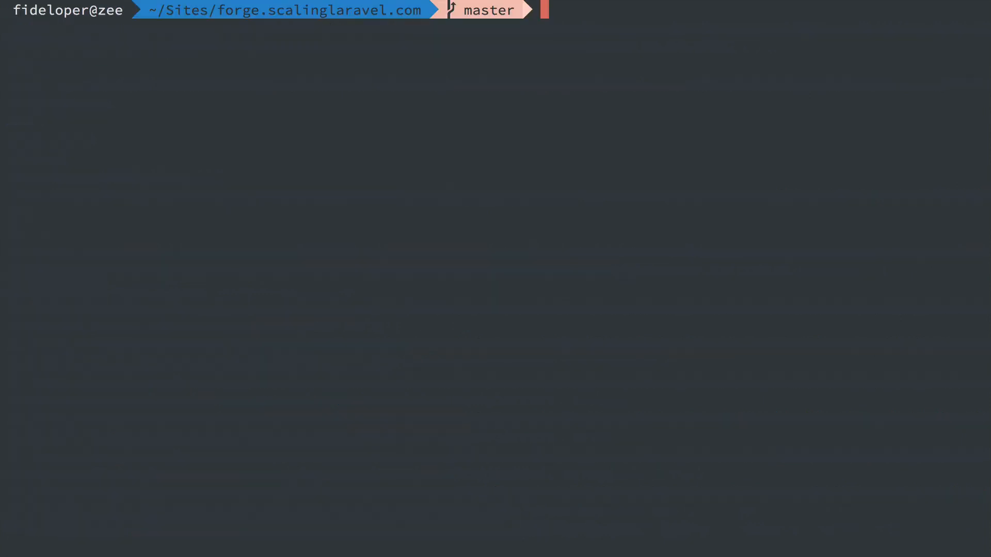
- Run dig forge.scalinglaravel.com to look up its DNS records
{"action": "type", "text": "dig forge."}
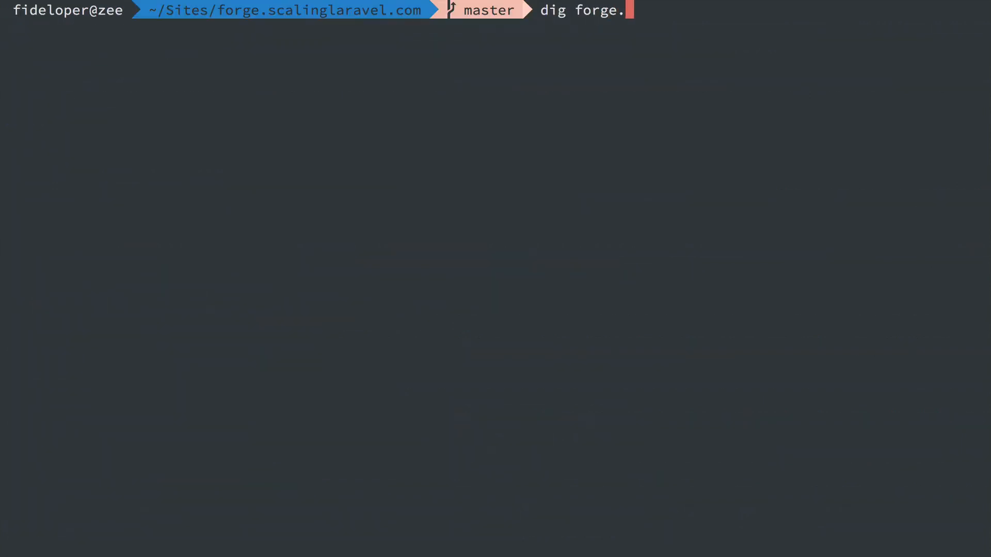
{"action": "type", "text": "scalinglaravel.com"}
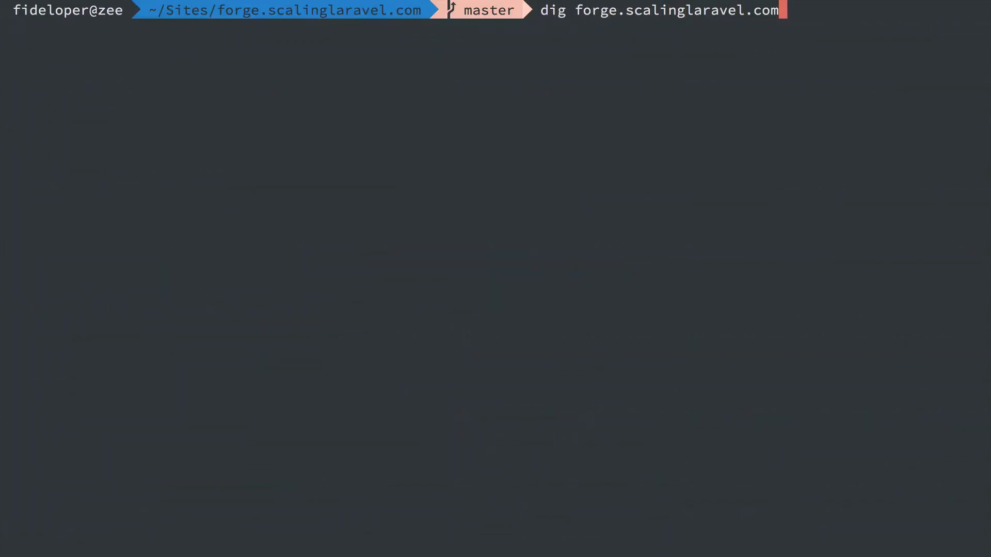
{"action": "key", "text": "Return"}
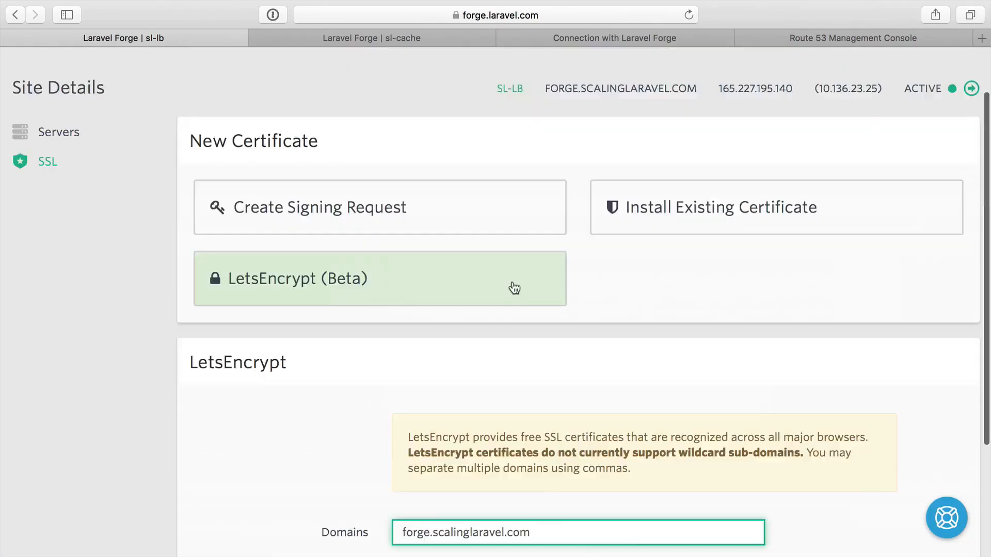
- Search the Forge page for the IP address 165.227.195.140
{"action": "key", "text": "cmd+f"}
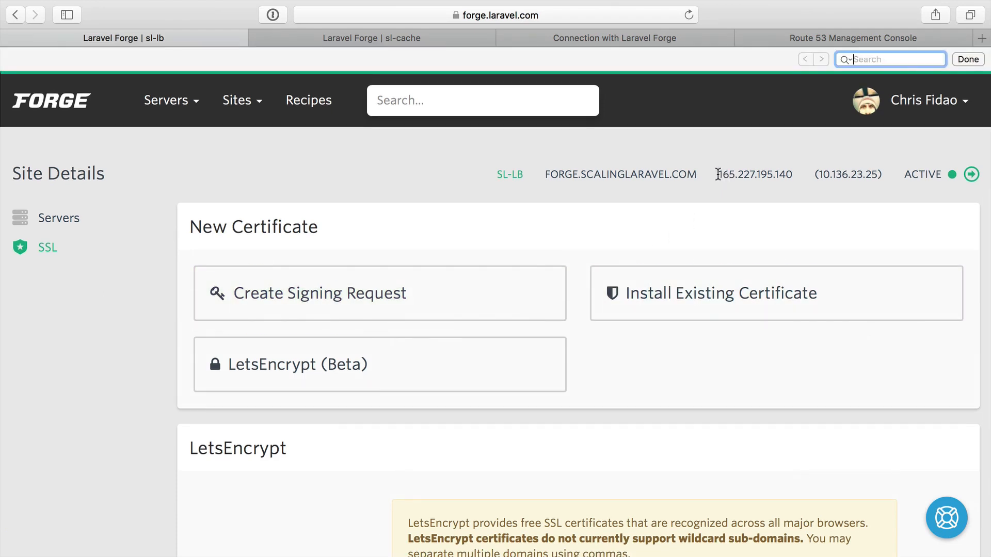
{"action": "type", "text": "165.227.195.140"}
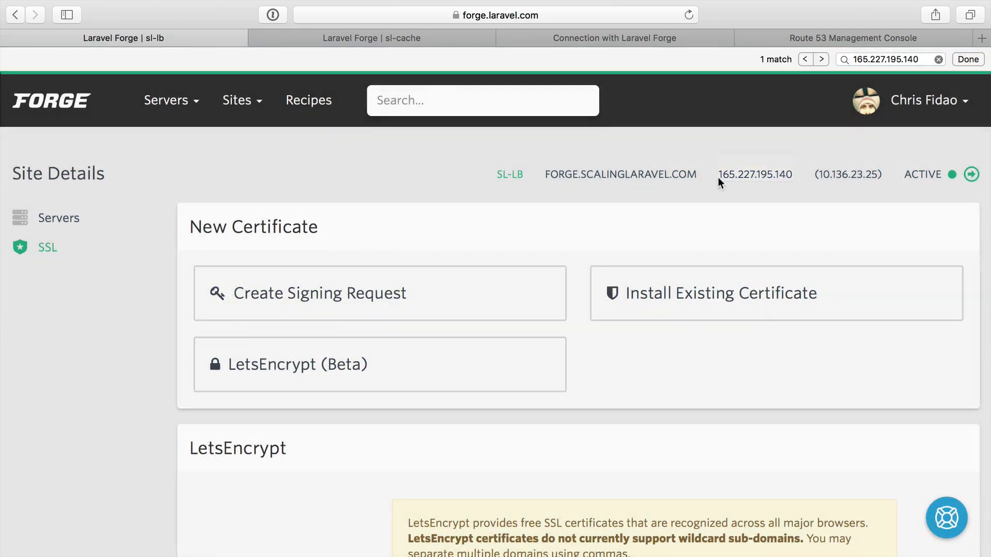
{"action": "scroll", "scroll_direction": "down", "scroll_amount": 3}
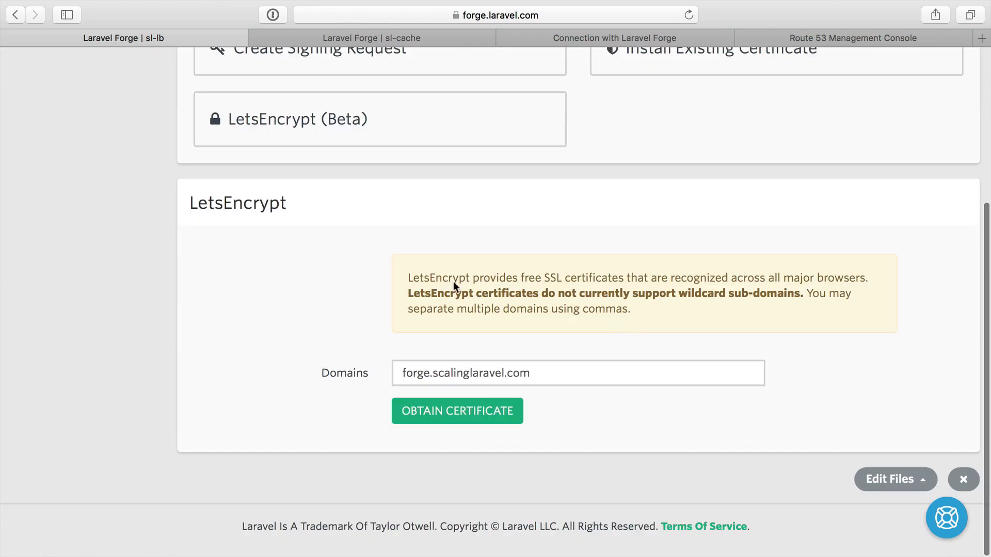
{"action": "scroll", "scroll_direction": "up", "scroll_amount": 3}
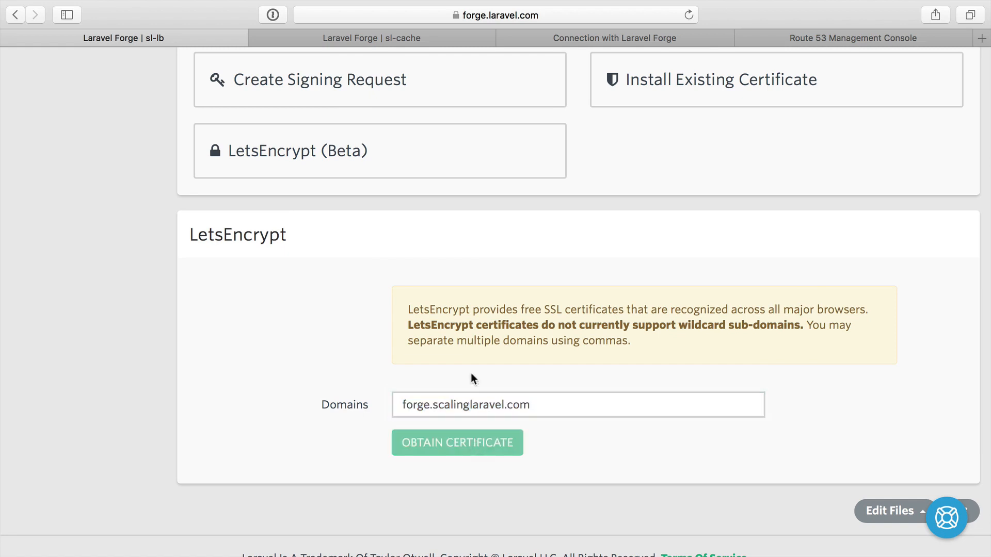
{"action": "left_click", "coordinate": [456, 442]}
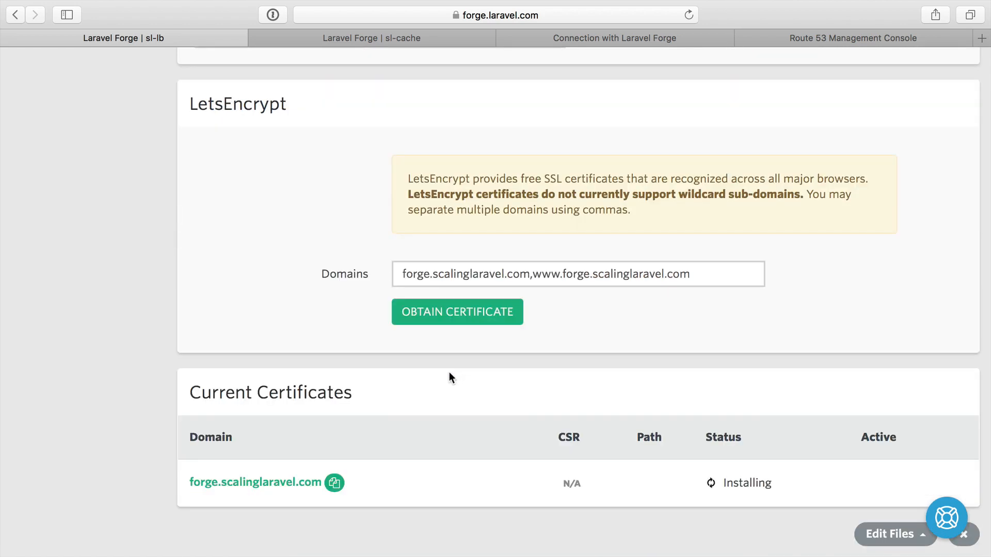
{"action": "mouse_move", "coordinate": [696, 402]}
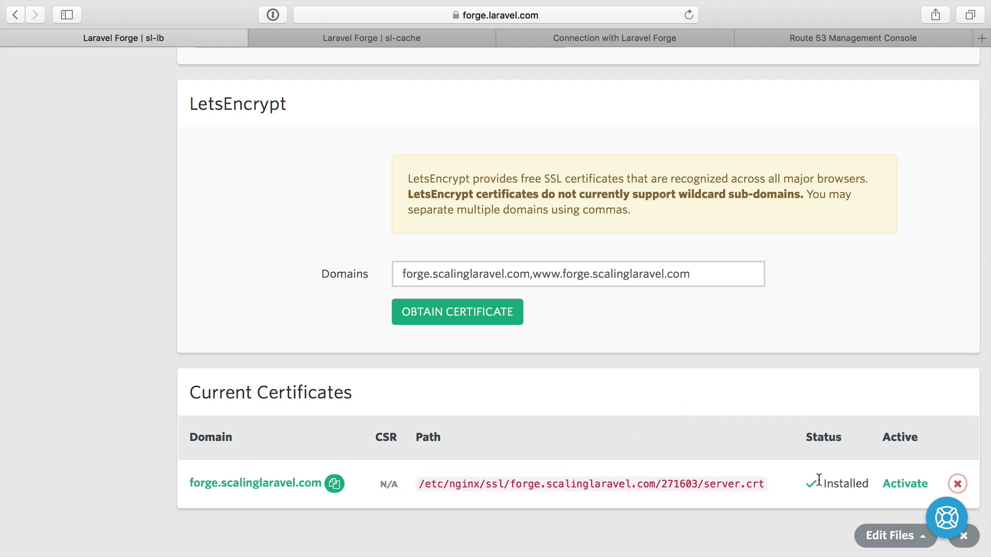
{"action": "left_click", "coordinate": [904, 484]}
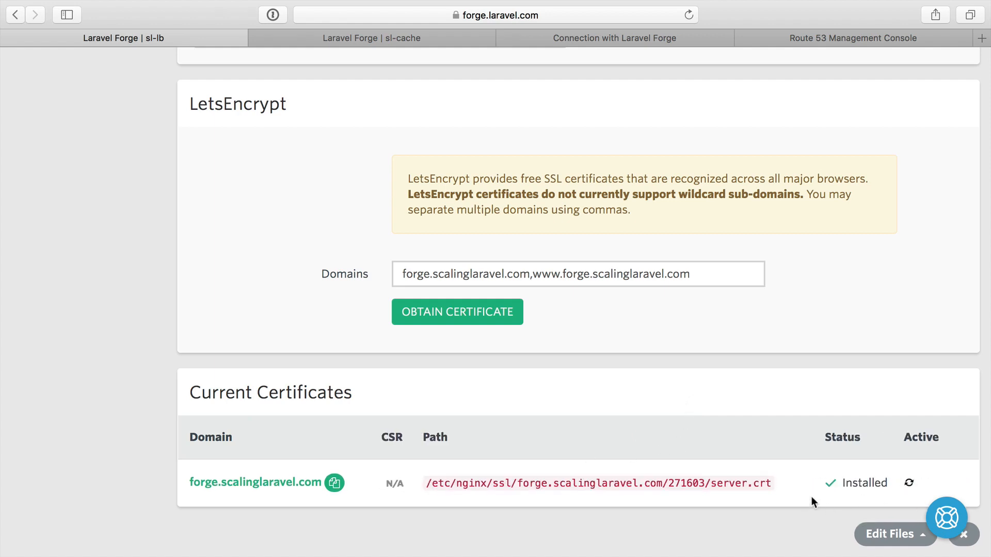
{"action": "left_click", "coordinate": [909, 483]}
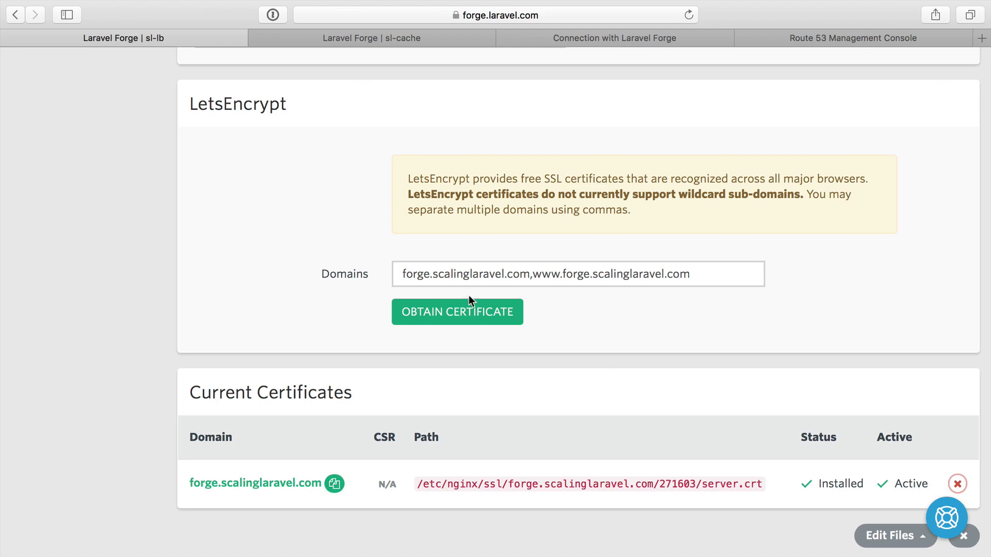
- Load forge.scalinglaravel.com in Safari and check its encrypted connection details
{"action": "left_click", "coordinate": [496, 14]}
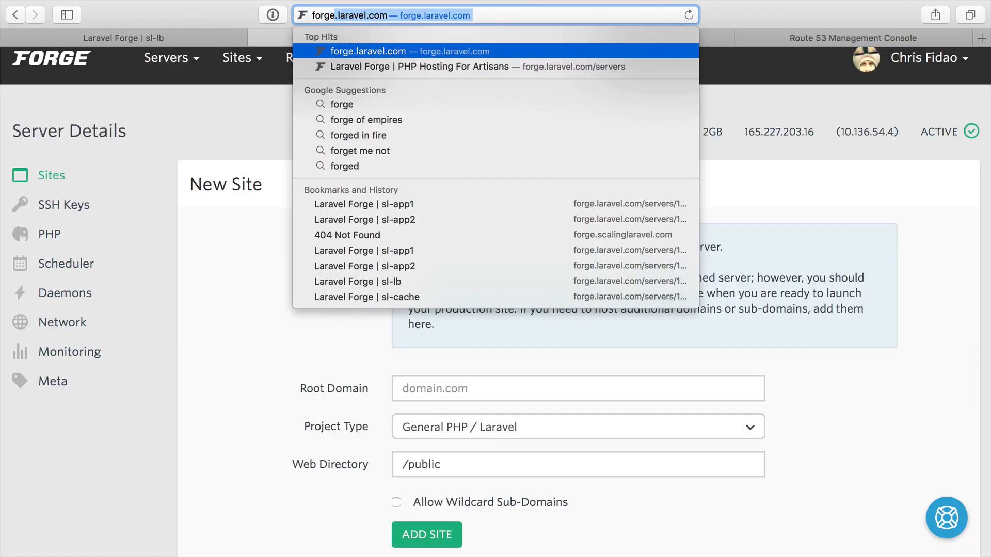
{"action": "type", "text": "forge.scalinglaravel.com"}
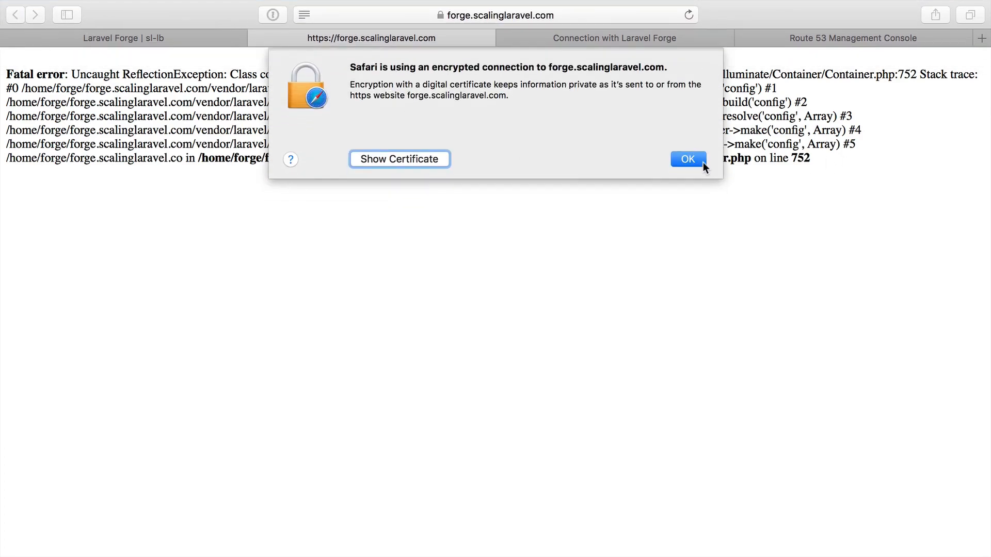
{"action": "left_click", "coordinate": [687, 158]}
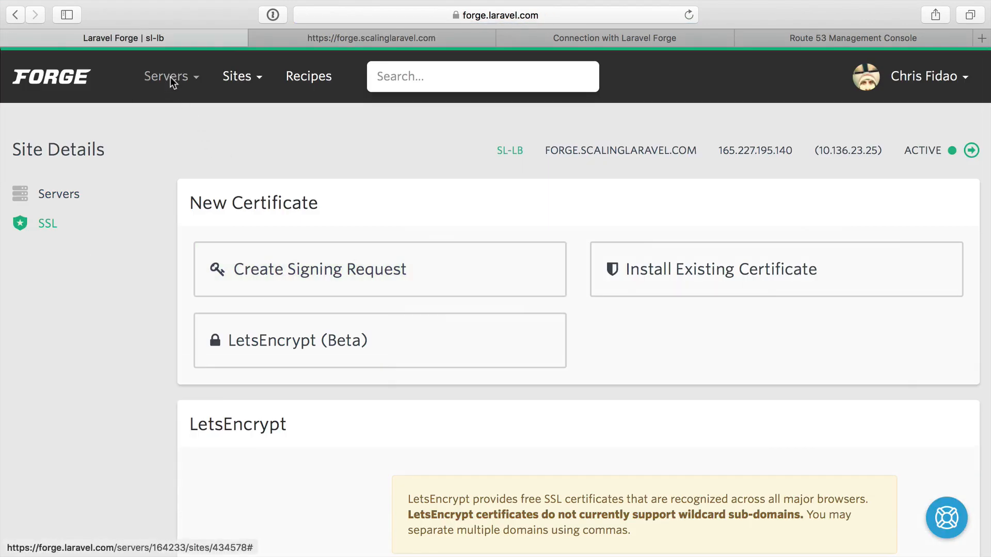
- Switch to the sl-cache server and view its Network settings
{"action": "left_click", "coordinate": [167, 76]}
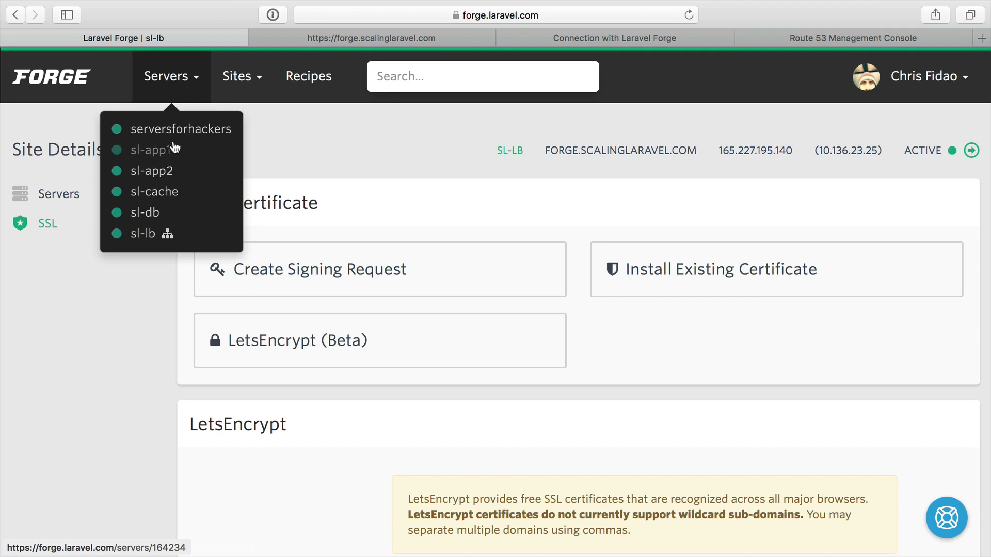
{"action": "mouse_move", "coordinate": [160, 197]}
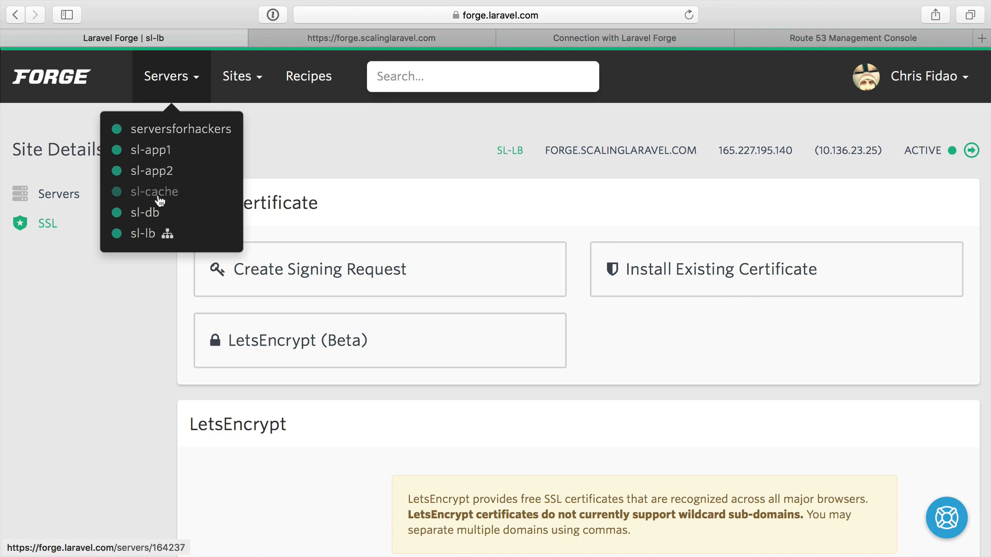
{"action": "mouse_move", "coordinate": [156, 214]}
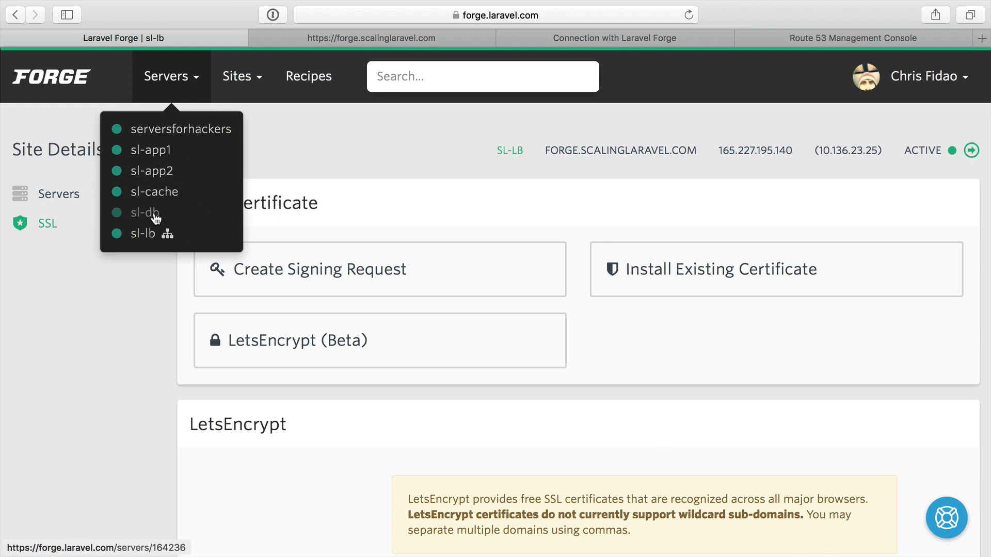
{"action": "mouse_move", "coordinate": [161, 211]}
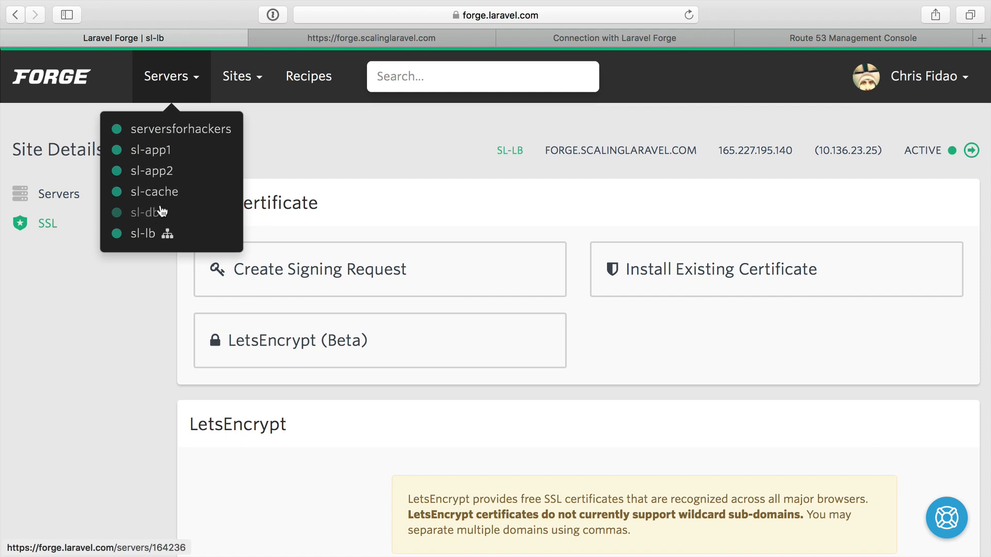
{"action": "mouse_move", "coordinate": [155, 217]}
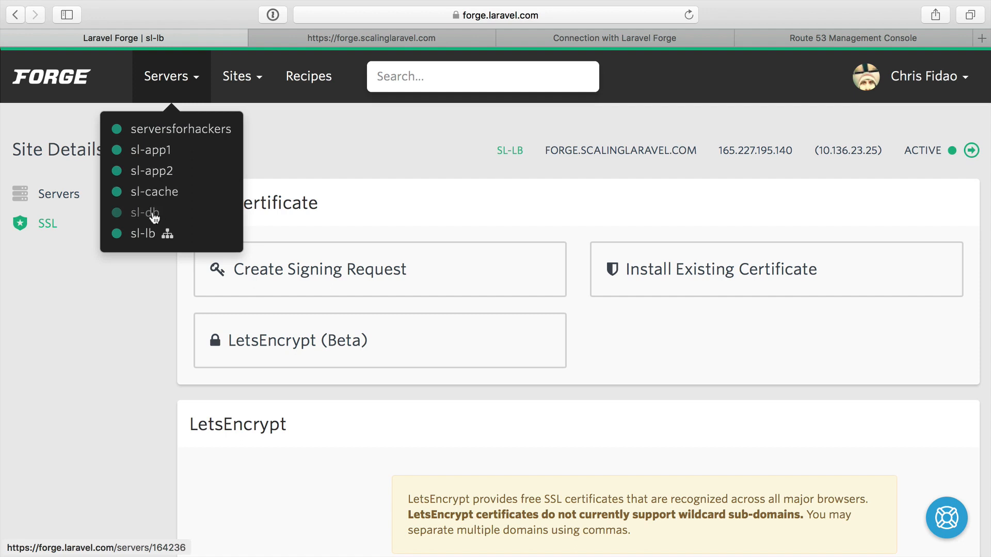
{"action": "mouse_move", "coordinate": [154, 211]}
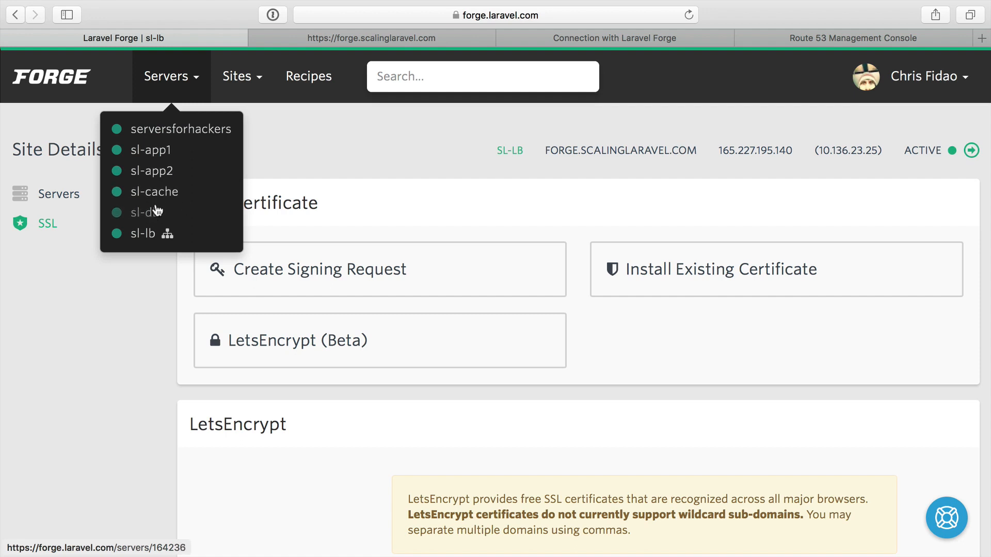
{"action": "mouse_move", "coordinate": [203, 201]}
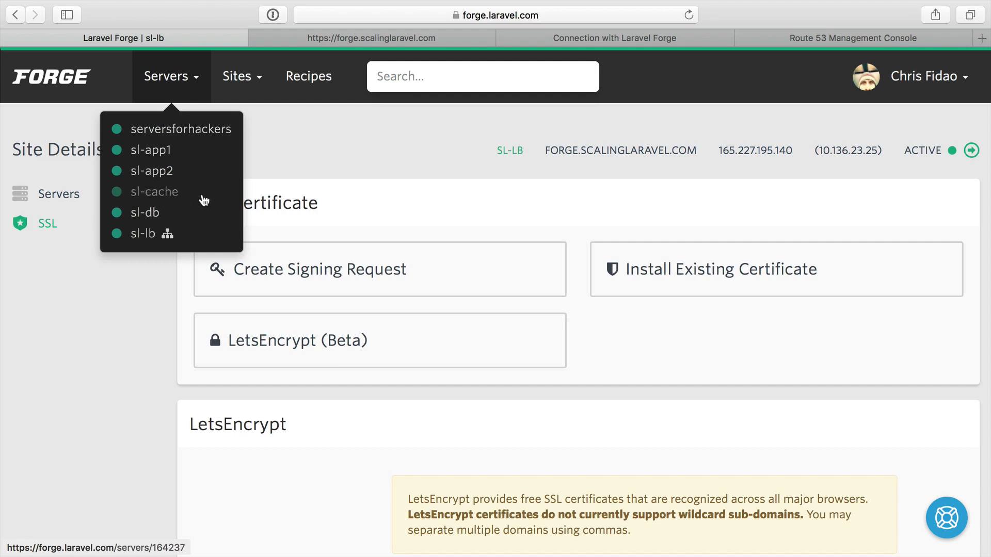
{"action": "mouse_move", "coordinate": [155, 212]}
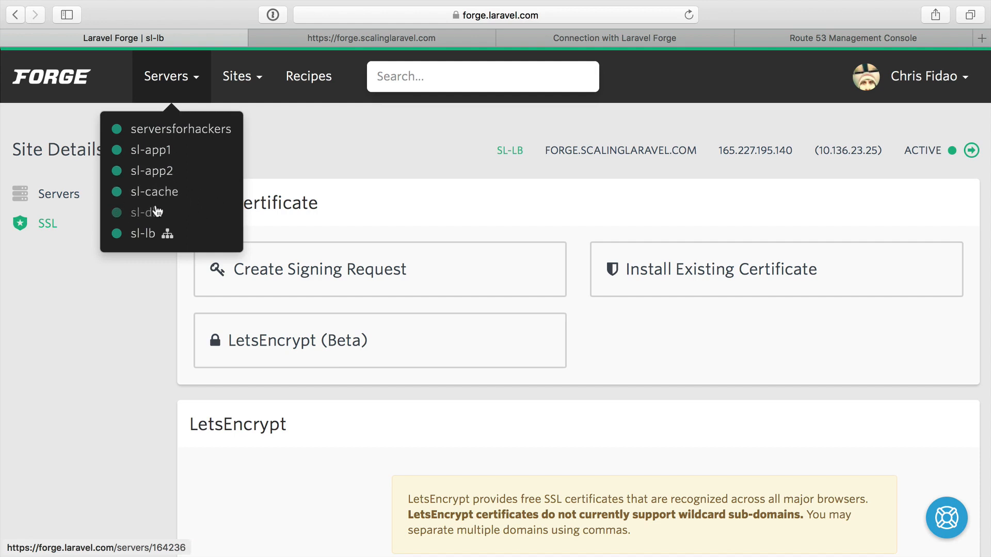
{"action": "left_click", "coordinate": [154, 191]}
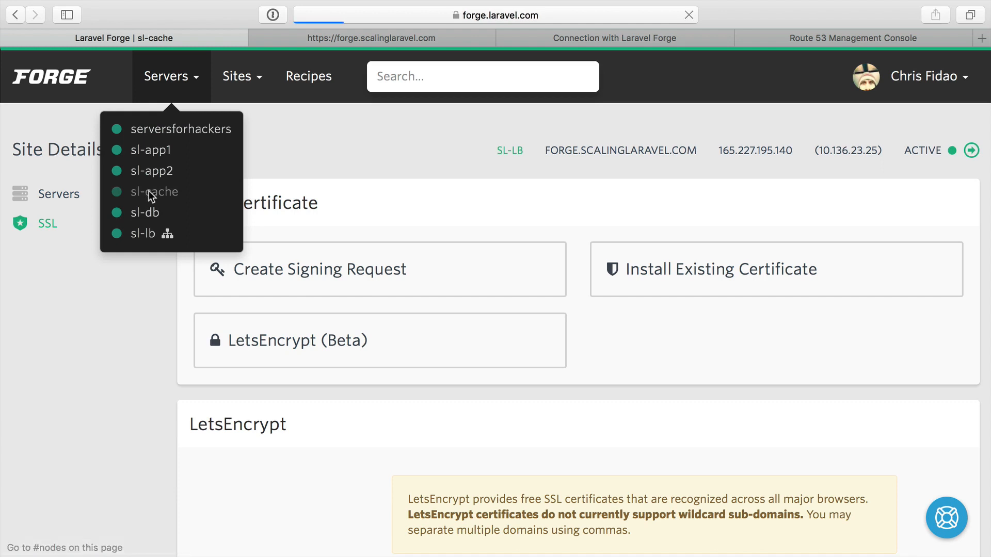
{"action": "left_click", "coordinate": [154, 192]}
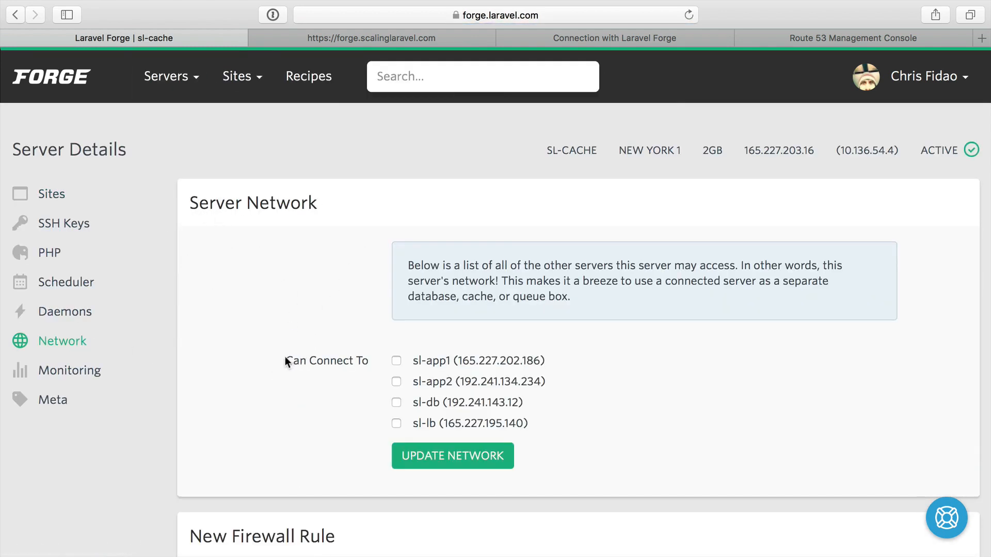
{"action": "double_click", "coordinate": [326, 360]}
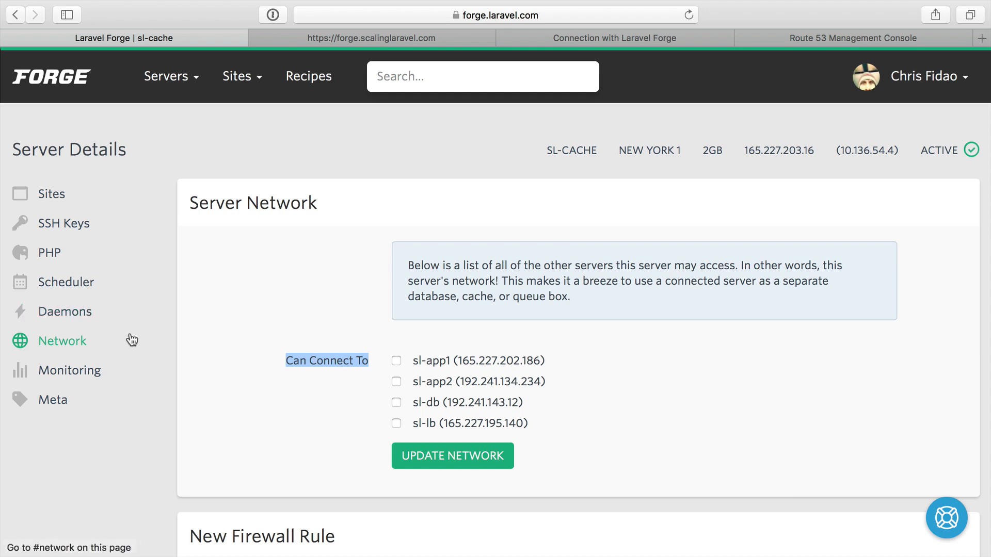
{"action": "mouse_move", "coordinate": [251, 368]}
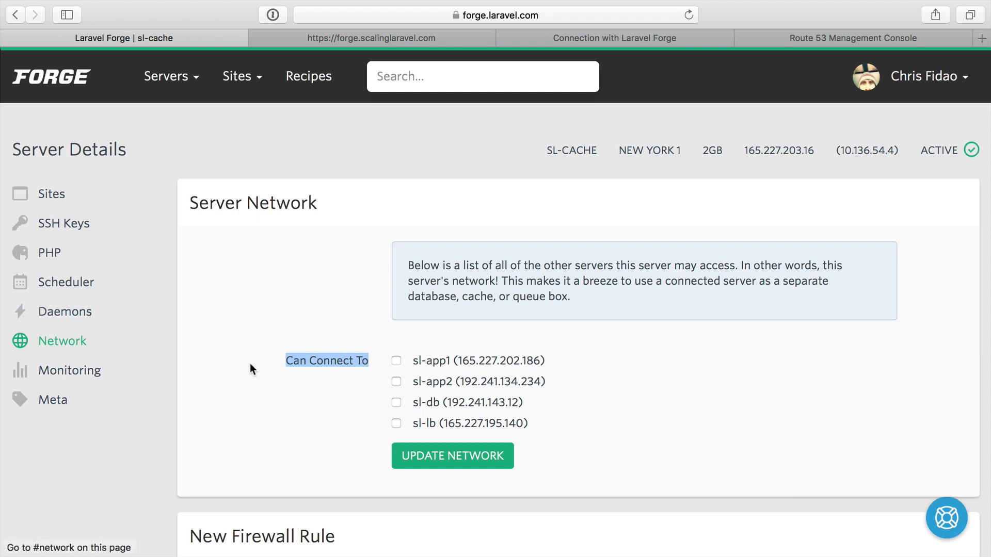
{"action": "left_click", "coordinate": [166, 76]}
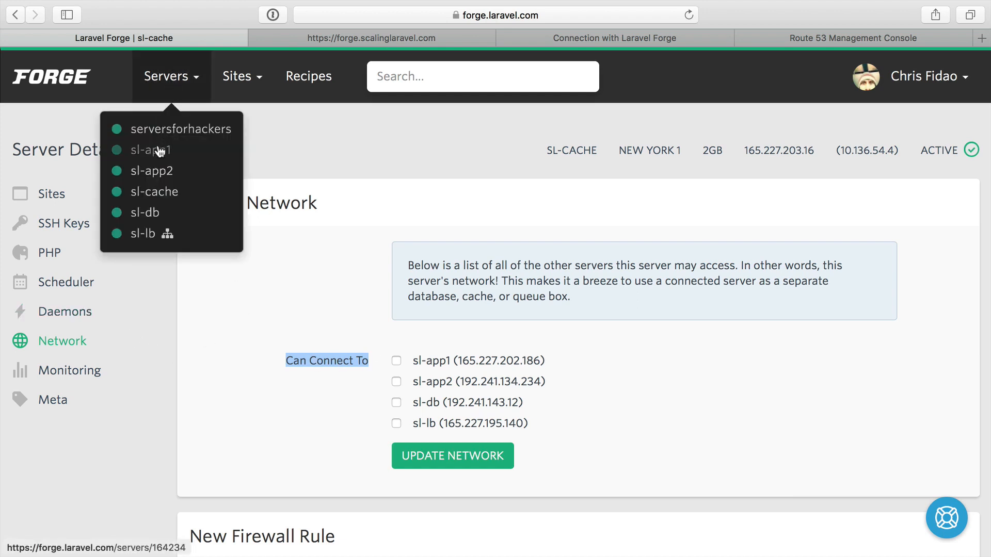
- On sl-app1's Network page, tick sl-db and sl-cache under Can Connect To
{"action": "left_click", "coordinate": [151, 150]}
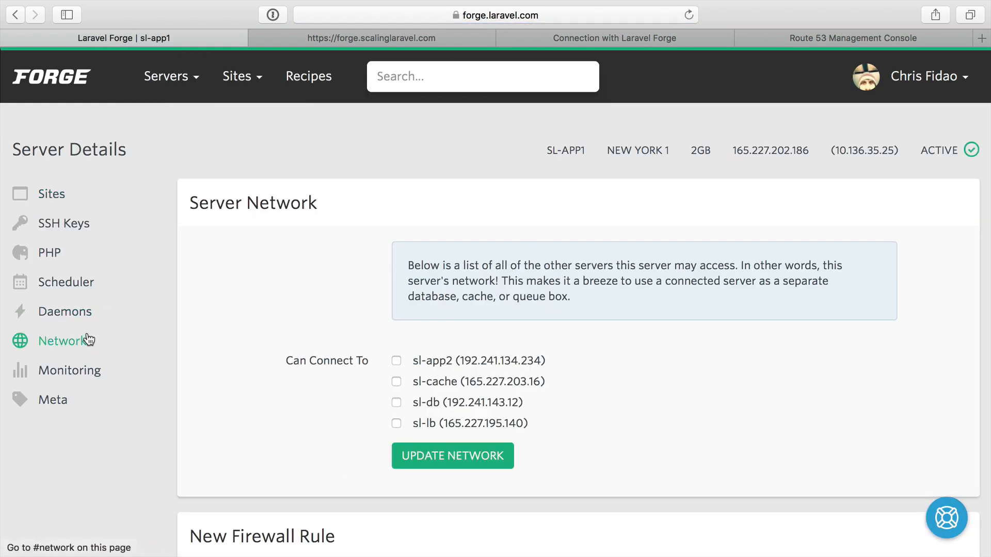
{"action": "double_click", "coordinate": [564, 150]}
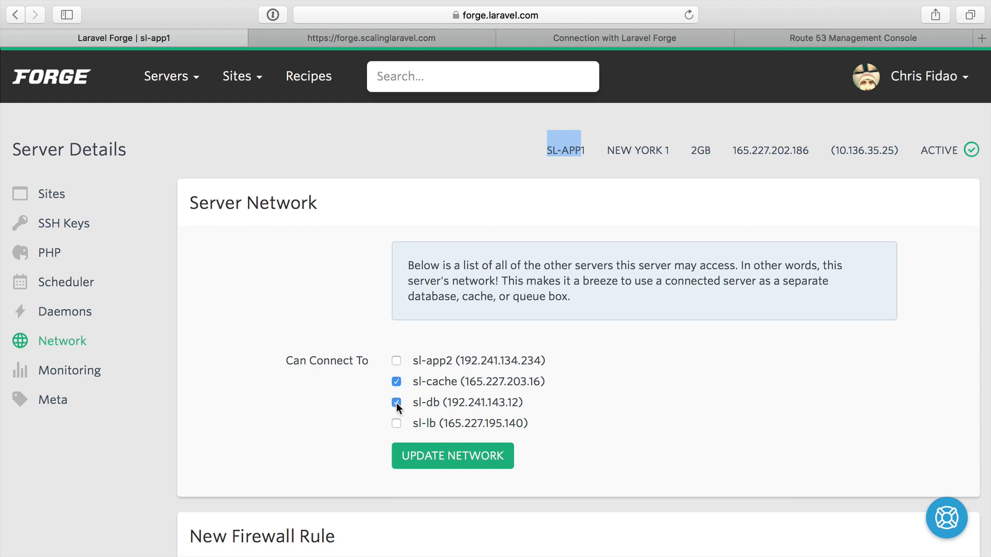
{"action": "left_click", "coordinate": [397, 402]}
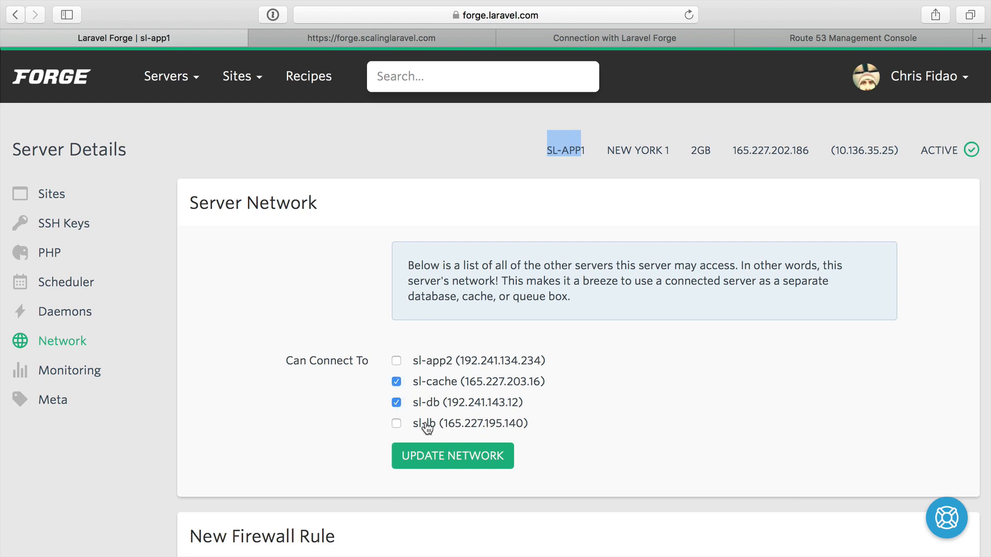
{"action": "mouse_move", "coordinate": [555, 446]}
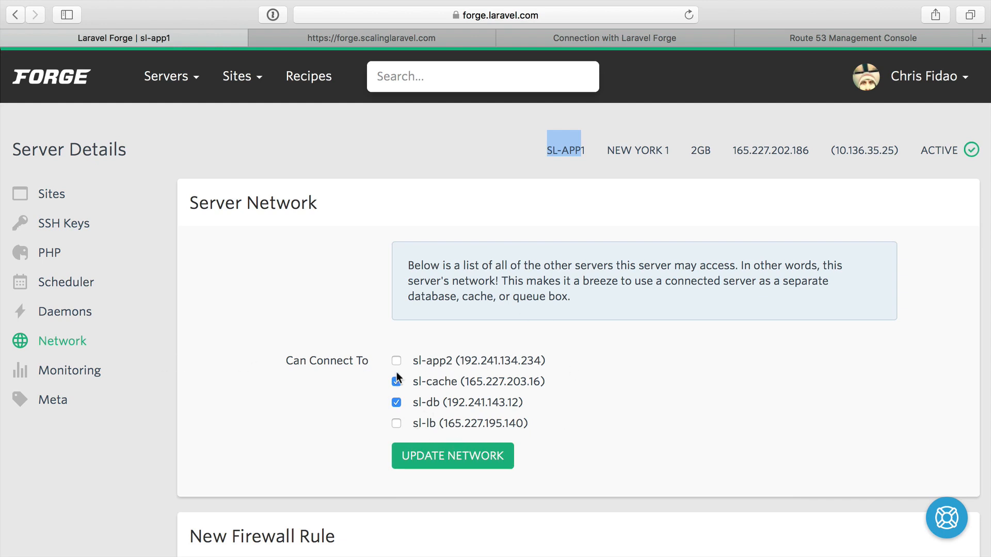
{"action": "left_click", "coordinate": [453, 456]}
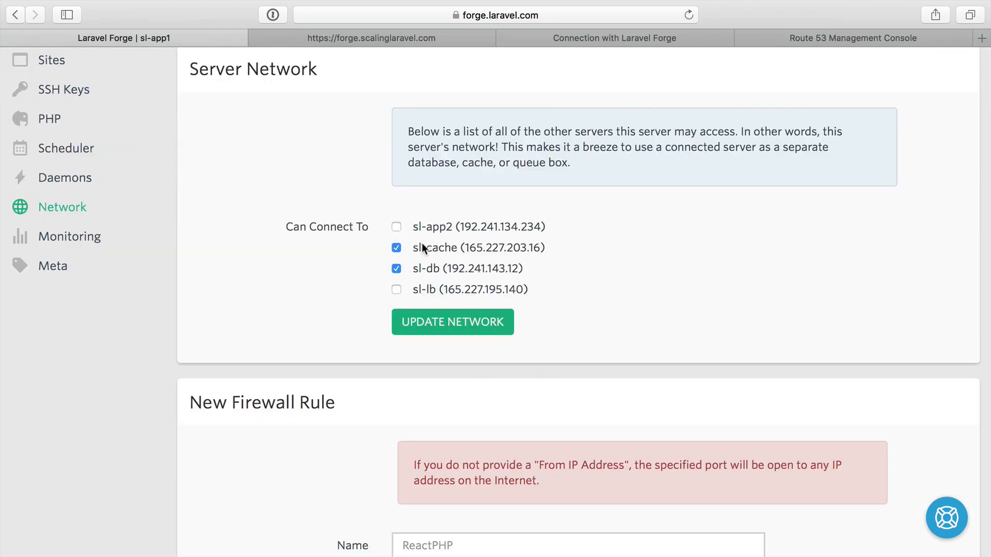
{"action": "scroll", "scroll_direction": "down", "scroll_amount": 3}
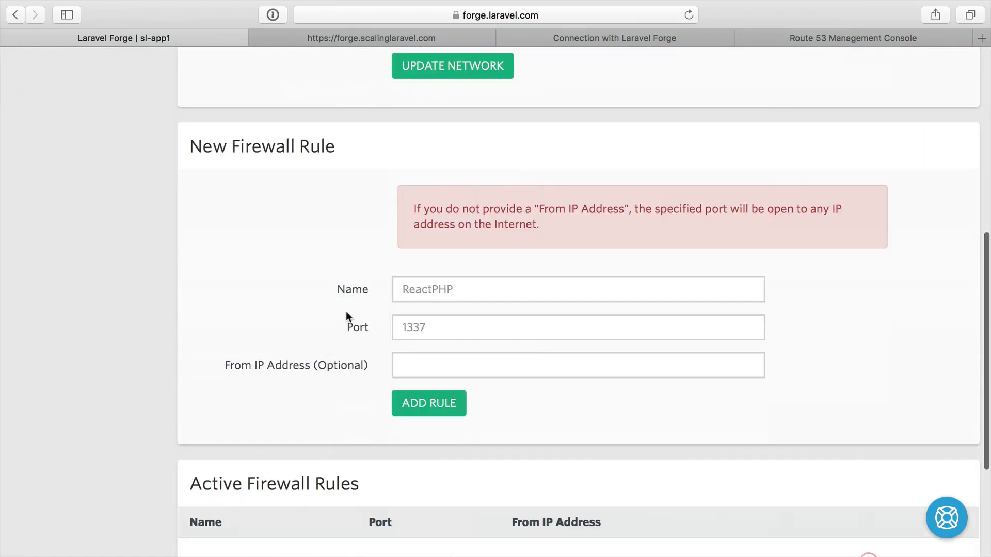
{"action": "scroll", "scroll_direction": "down", "scroll_amount": 3}
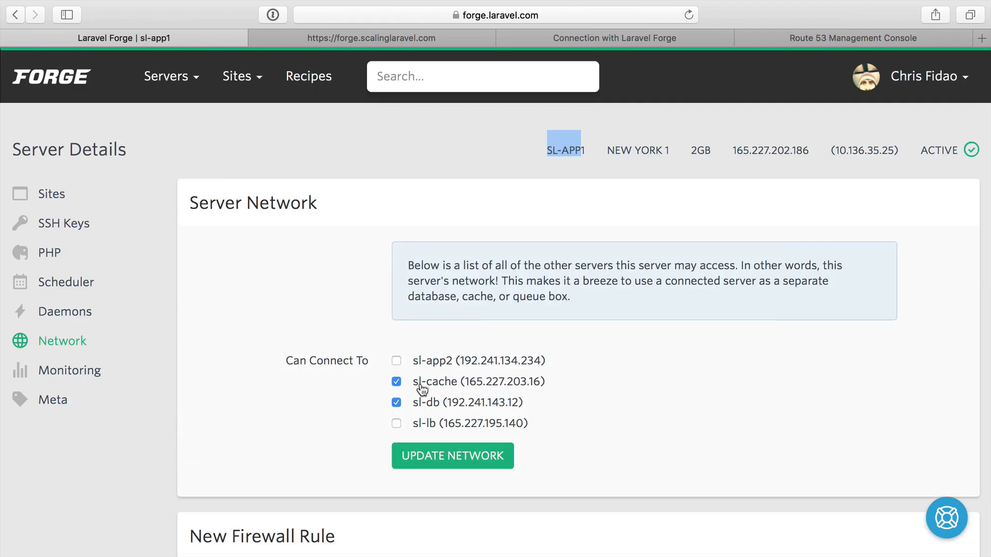
{"action": "mouse_move", "coordinate": [476, 405]}
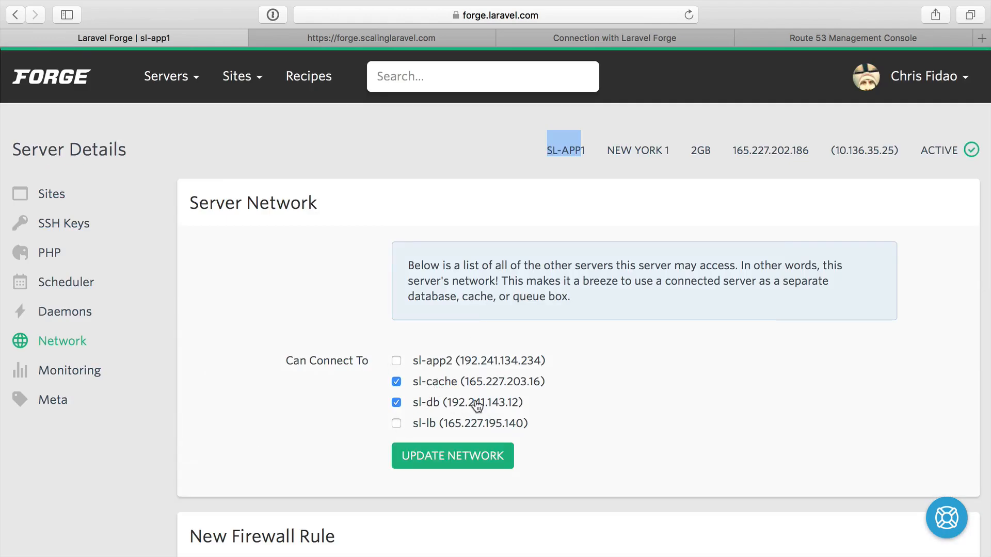
{"action": "mouse_move", "coordinate": [347, 374]}
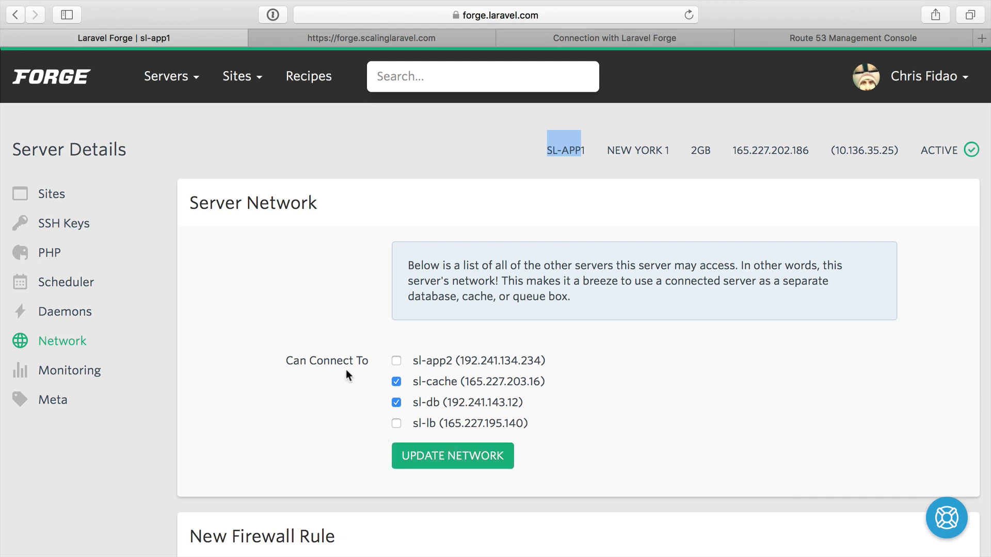
{"action": "mouse_move", "coordinate": [300, 274]}
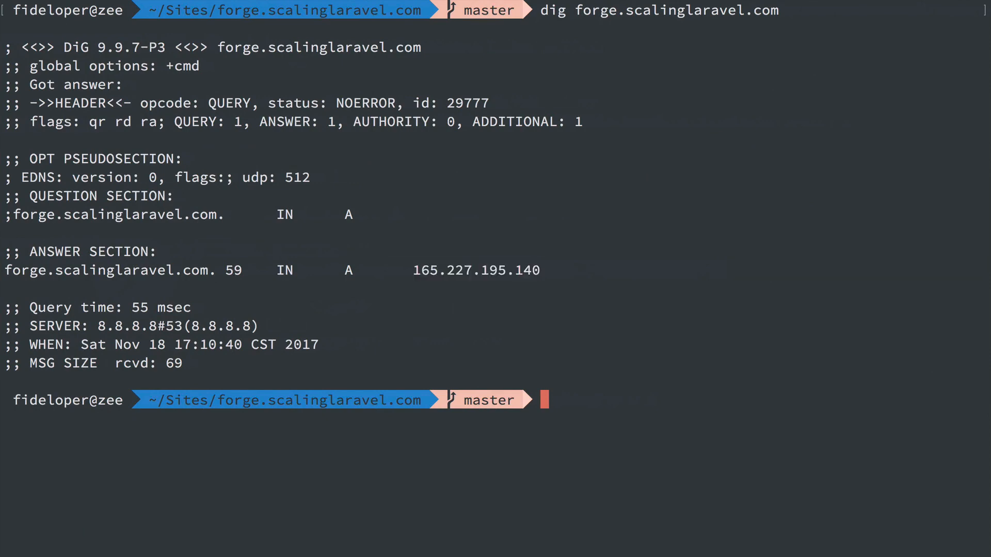
- SSH into sl-db as forge using the id_forge key and accept the host key
{"action": "type", "text": "ssh -i ~/.ssh/id_forge forge@165"}
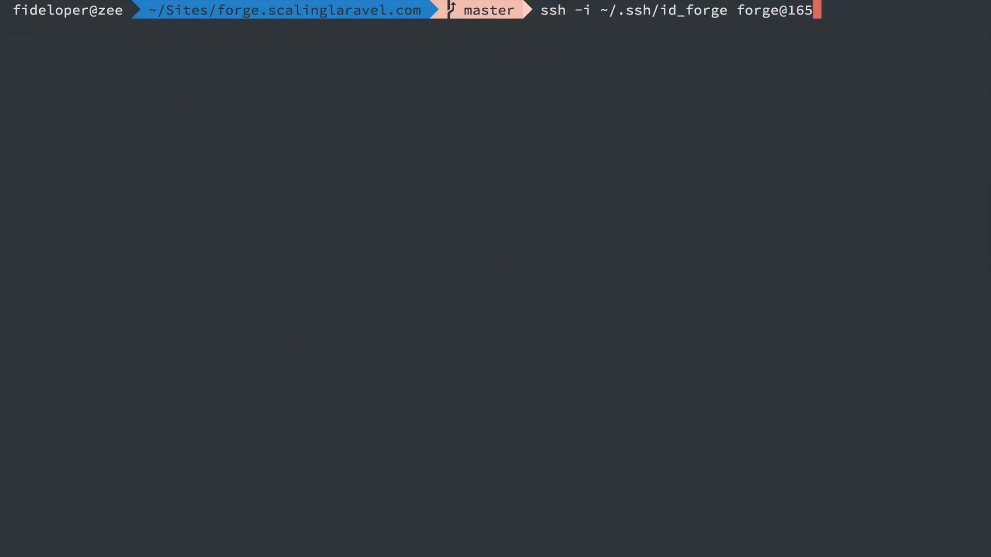
{"action": "key", "text": "Return"}
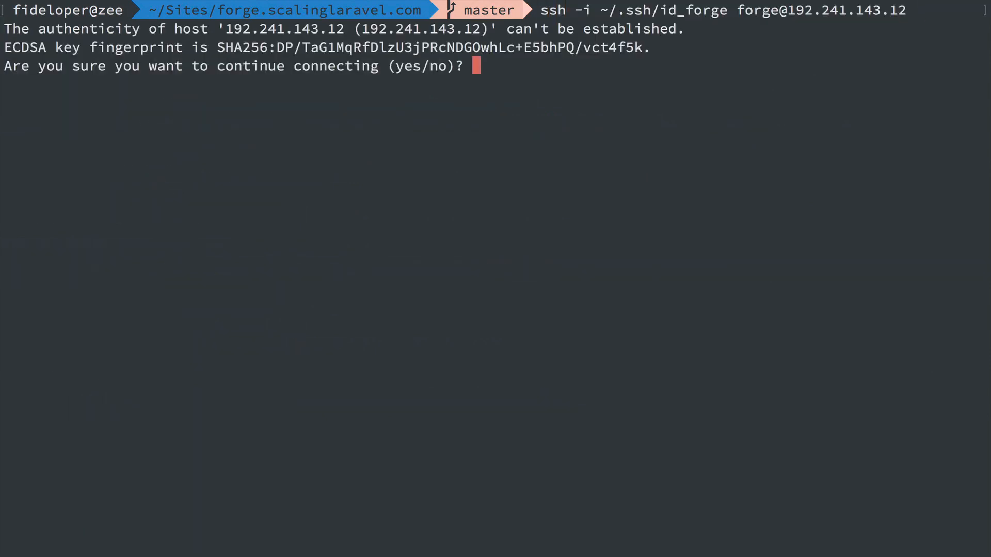
{"action": "type", "text": "yes"}
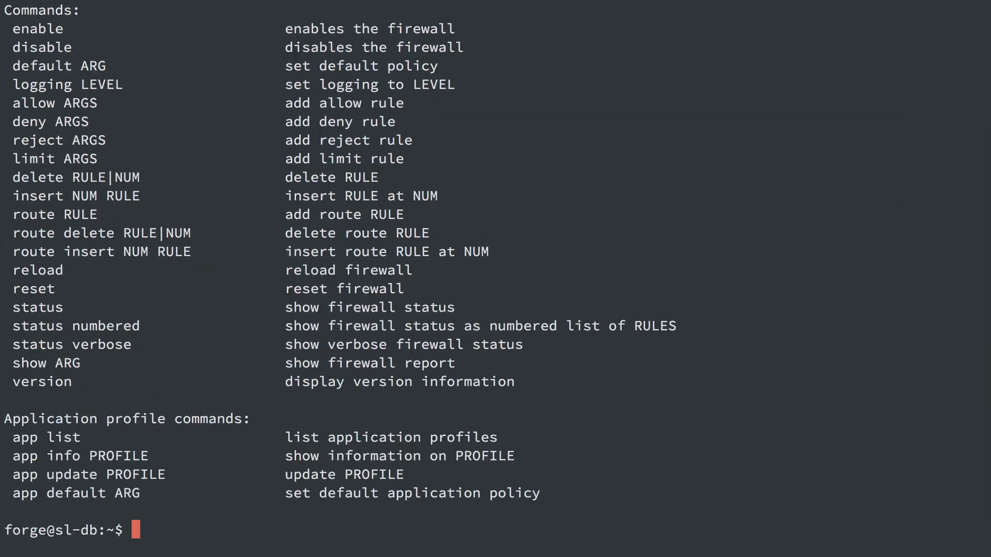
- Run sudo ufw status with the password to list the firewall rules
{"action": "type", "text": "ufw -V"}
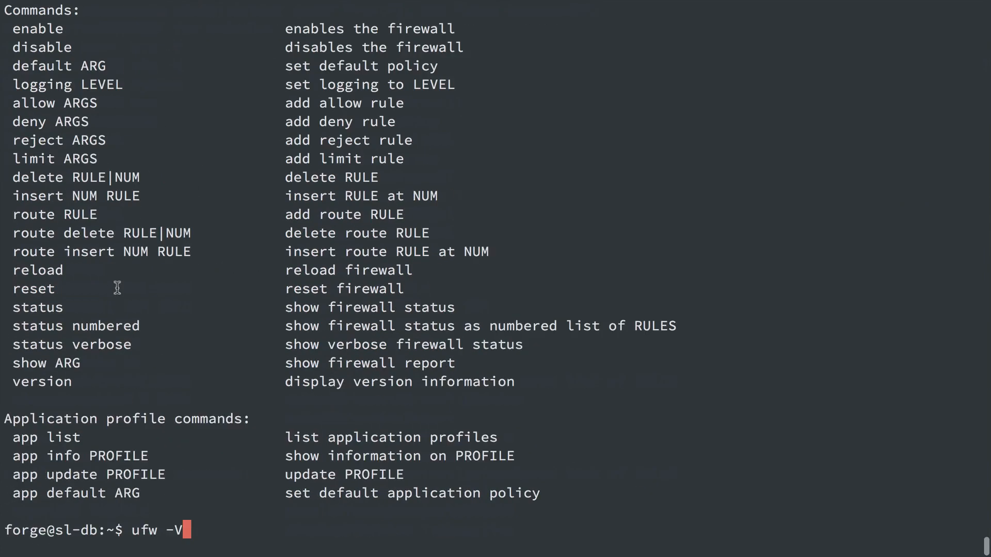
{"action": "double_click", "coordinate": [37, 307]}
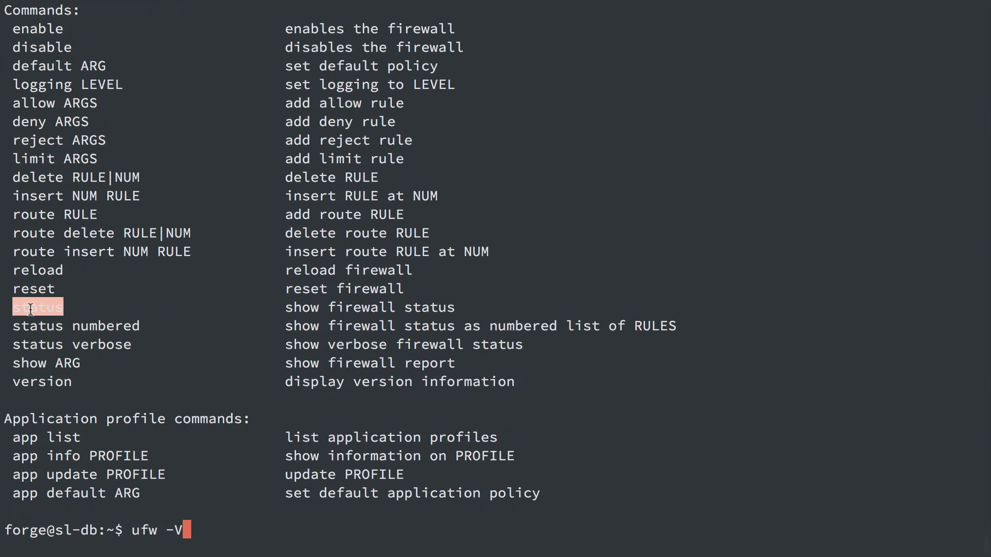
{"action": "type", "text": "statu"}
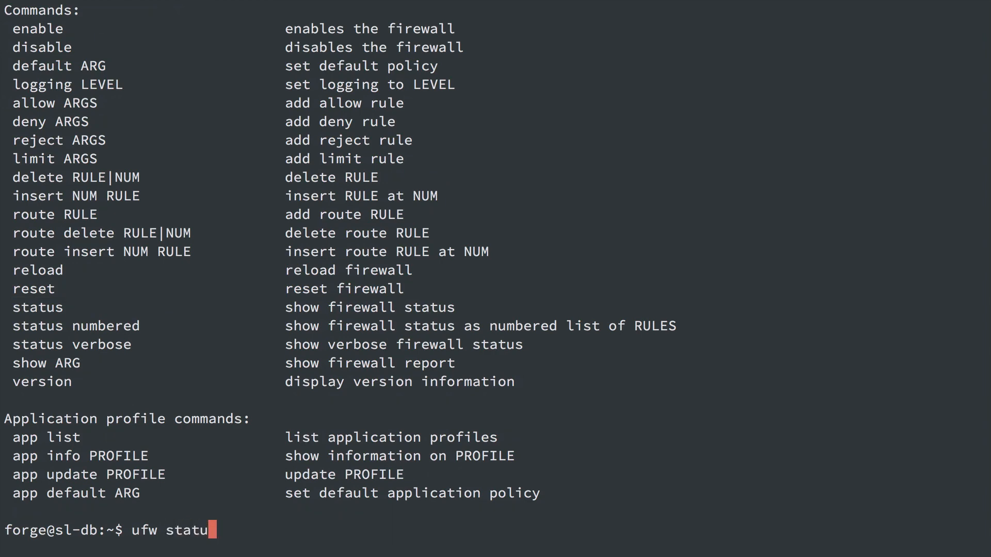
{"action": "key", "text": "Return"}
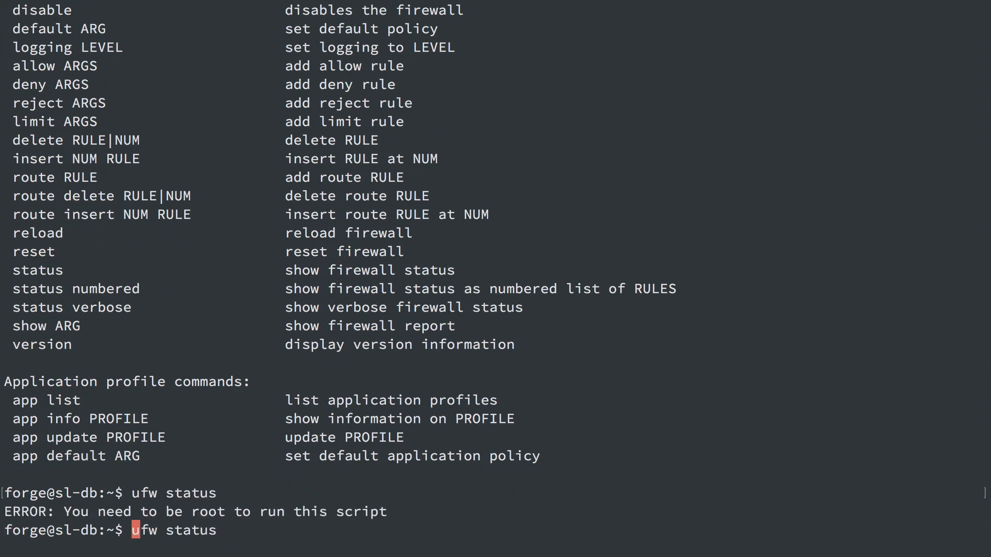
{"action": "key", "text": "Return"}
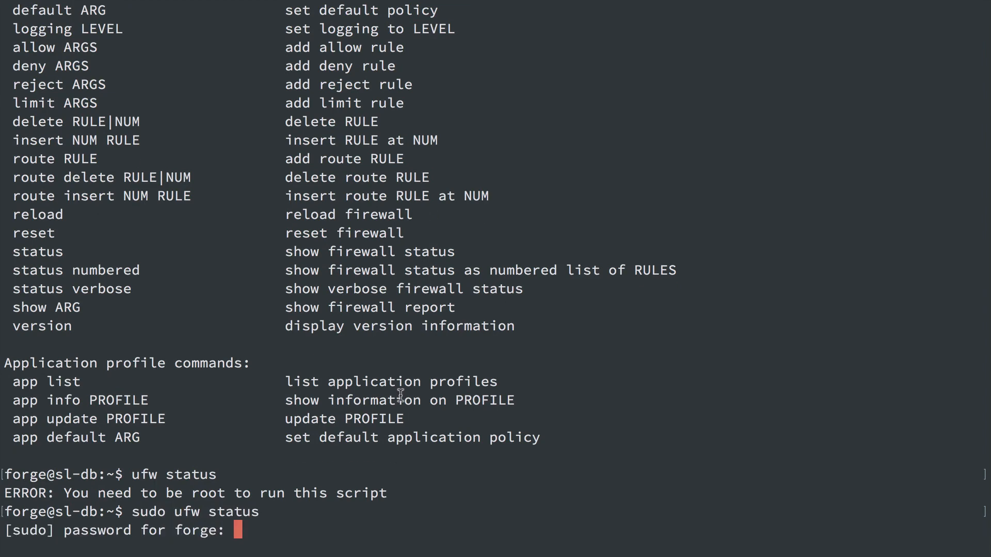
{"action": "key", "text": "Return"}
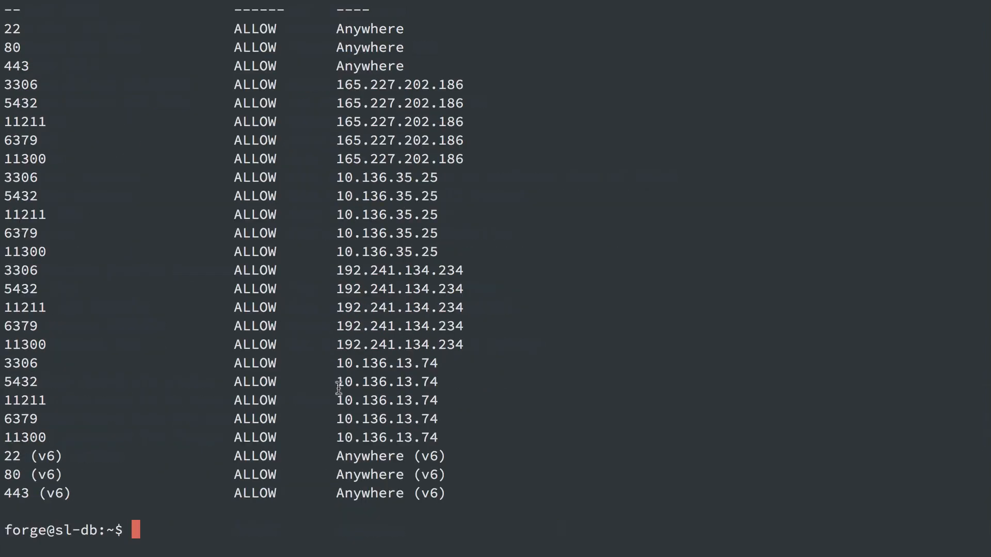
{"action": "scroll", "scroll_direction": "up", "scroll_amount": 3}
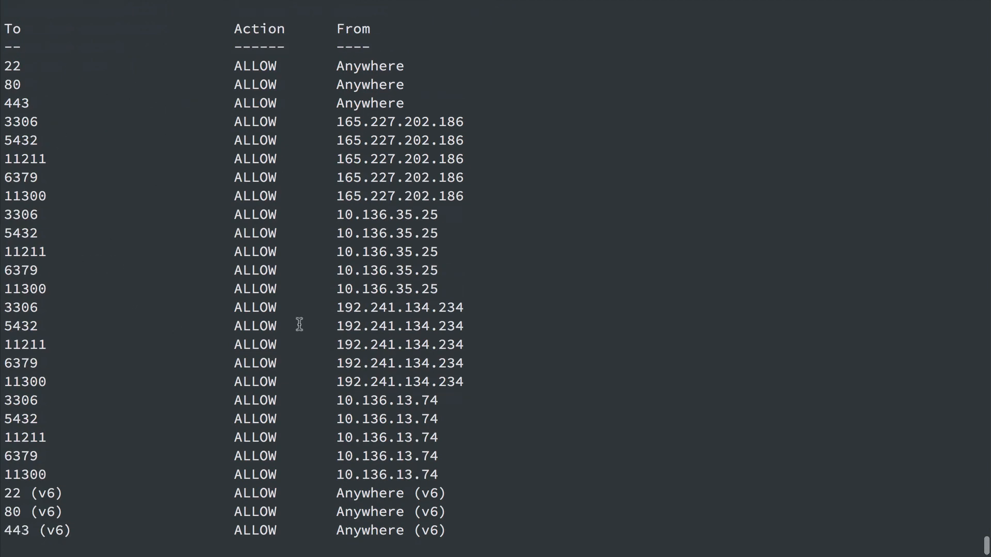
{"action": "mouse_move", "coordinate": [376, 222]}
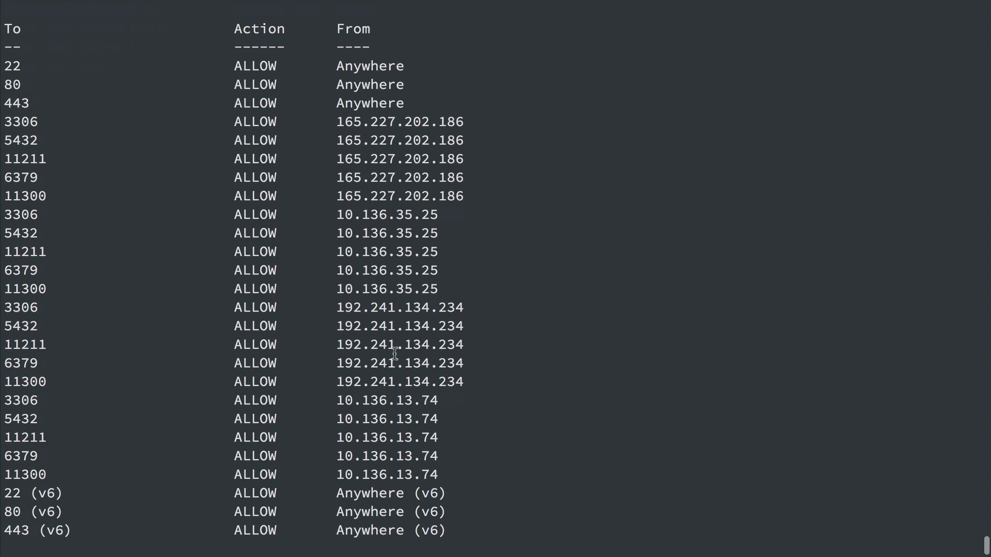
{"action": "double_click", "coordinate": [399, 327]}
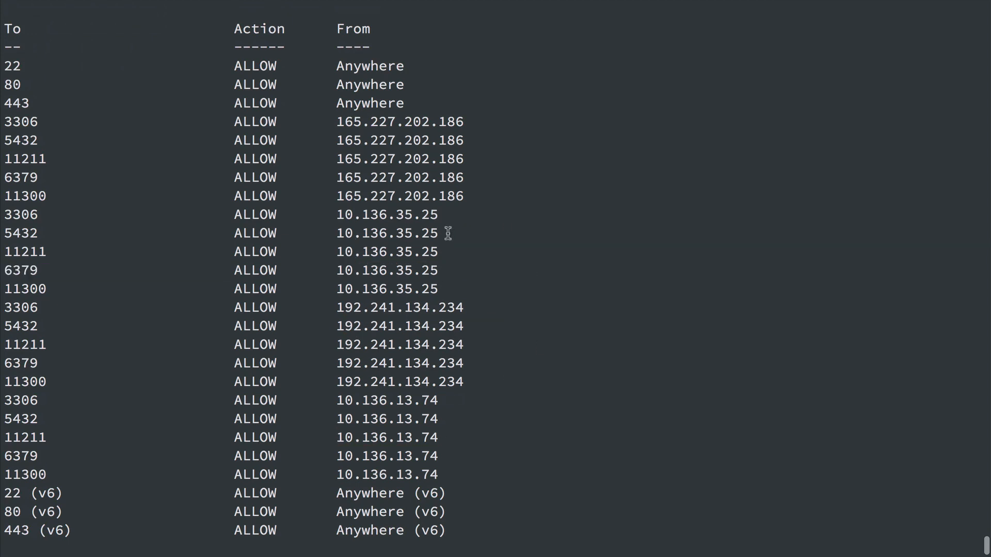
{"action": "mouse_move", "coordinate": [521, 416]}
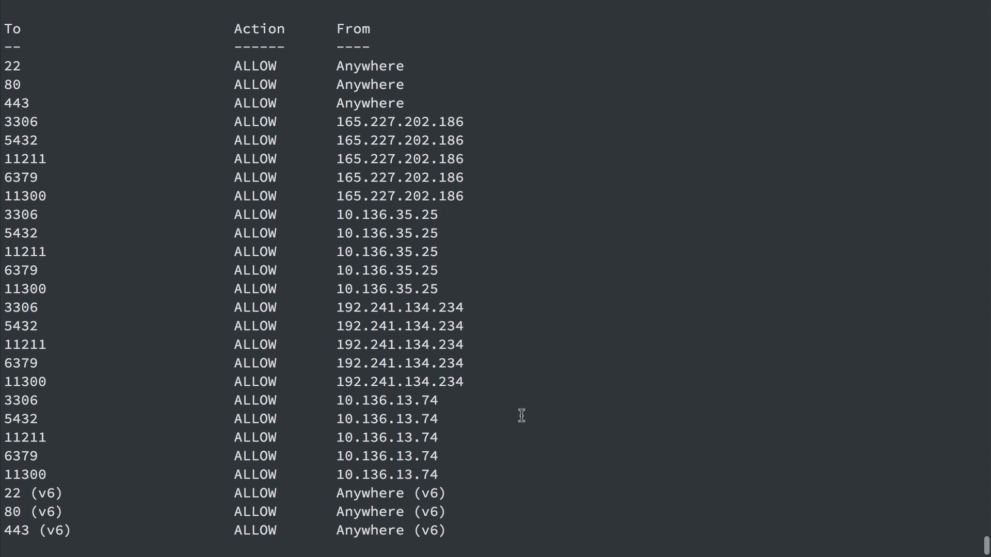
{"action": "mouse_move", "coordinate": [261, 301]}
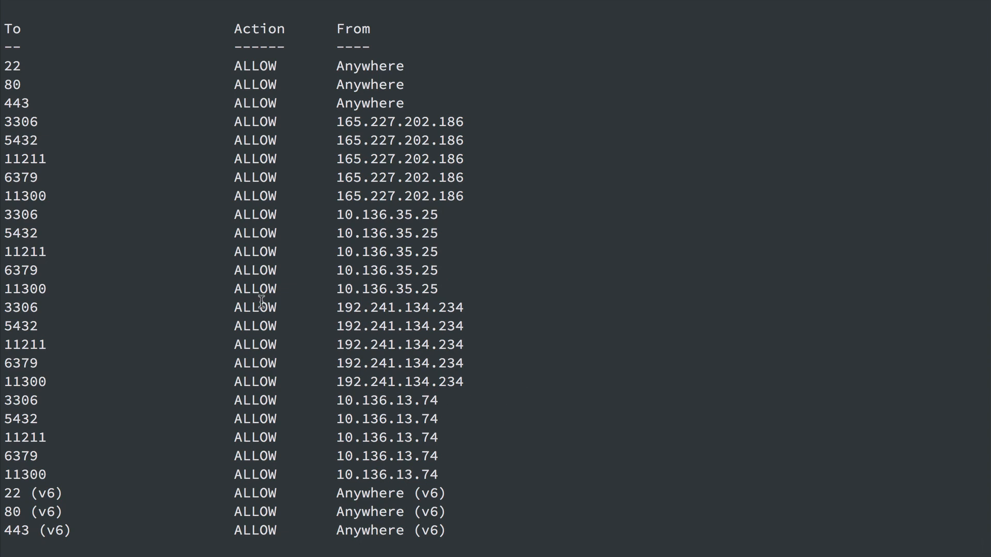
{"action": "double_click", "coordinate": [21, 400]}
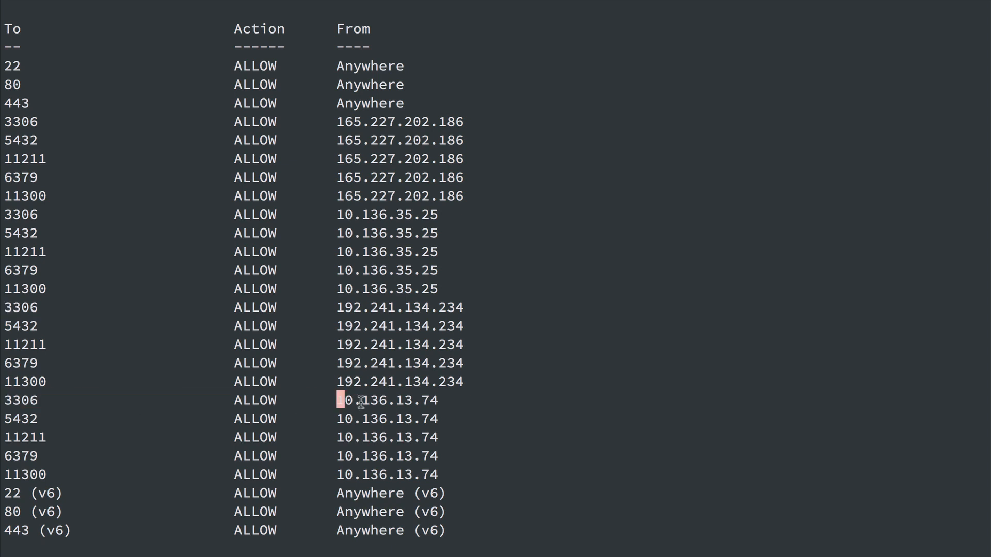
{"action": "mouse_move", "coordinate": [369, 177]}
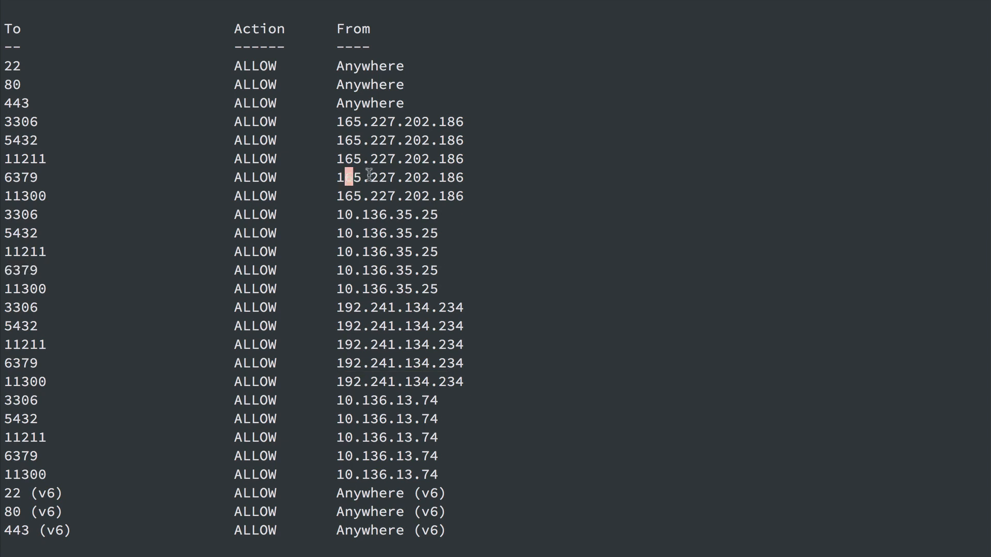
{"action": "mouse_move", "coordinate": [406, 241]}
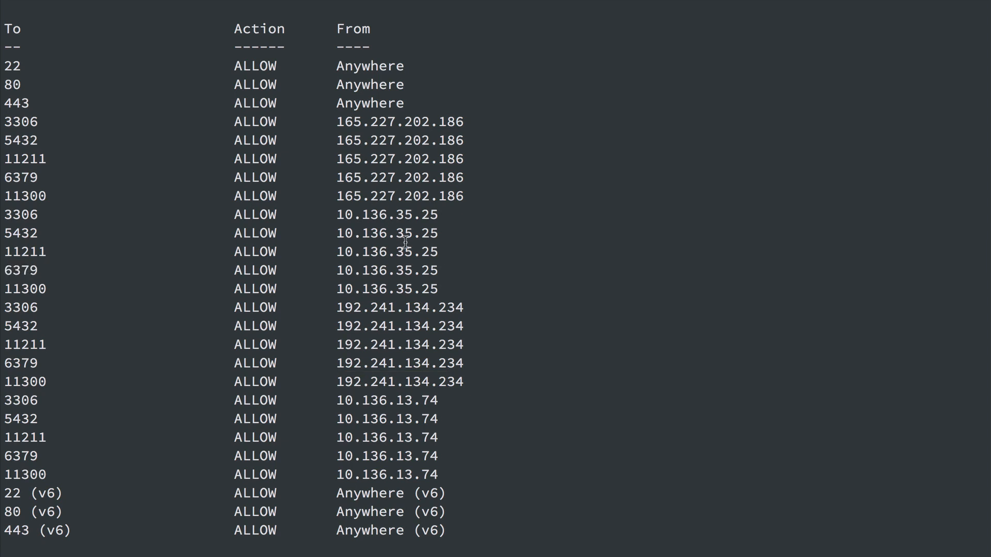
{"action": "mouse_move", "coordinate": [413, 293]}
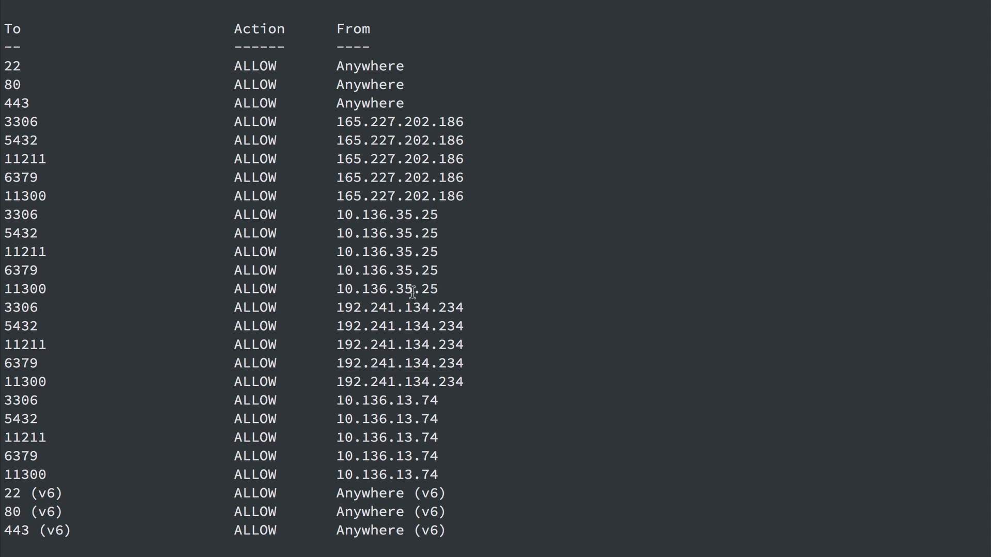
{"action": "type", "text": "exot"}
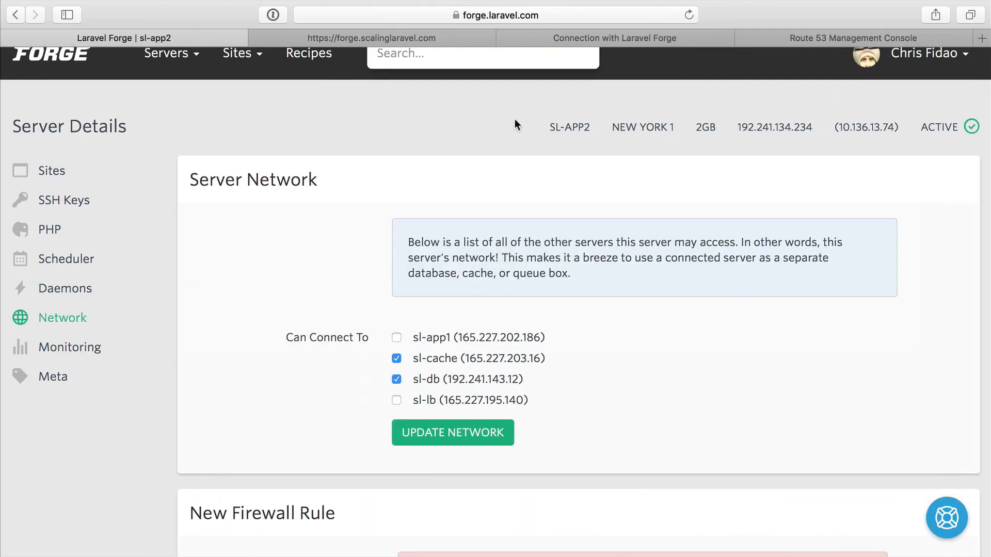
- Switch back to the forge.scalinglaravel.com Safari tab
{"action": "left_click", "coordinate": [370, 37]}
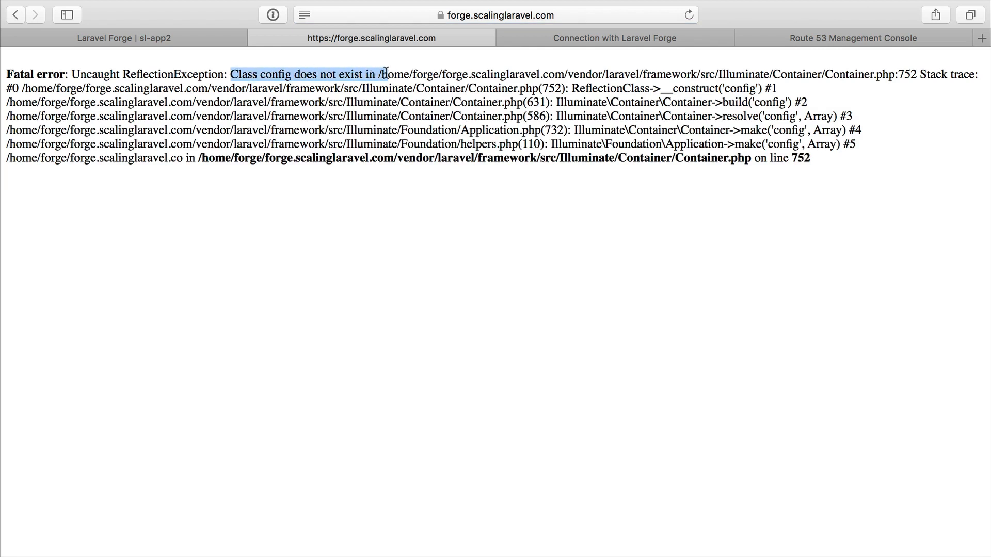
{"action": "mouse_move", "coordinate": [473, 141]}
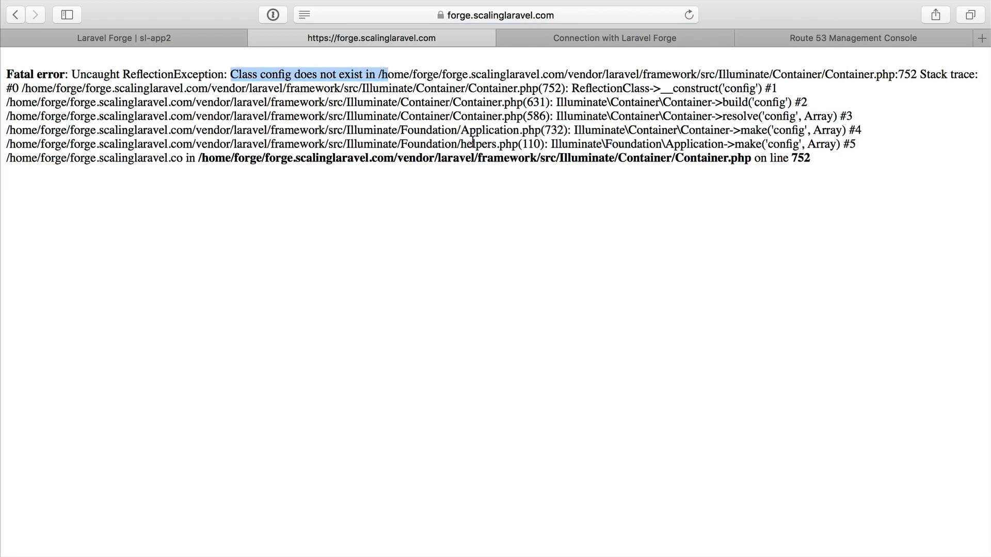